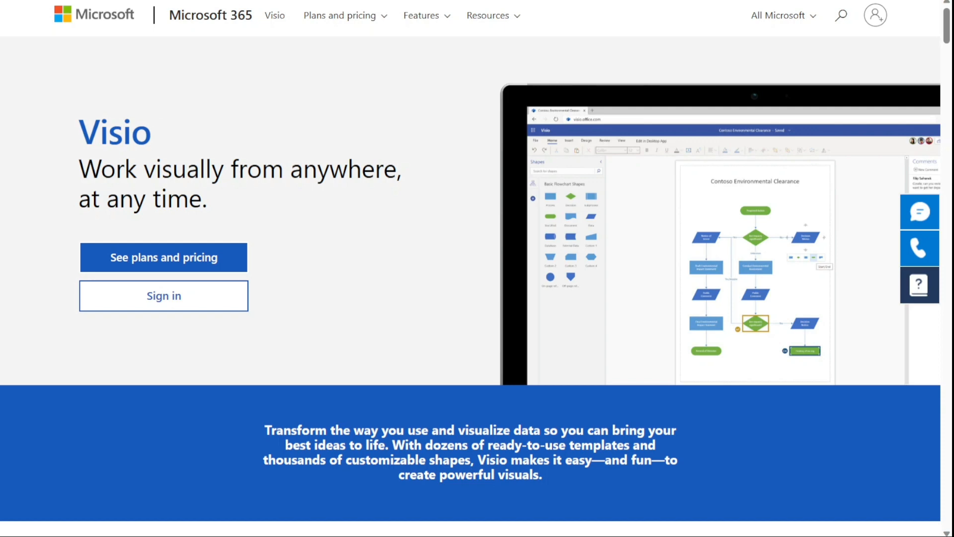
Step: Review the Visio plans and one-time purchase prices, then return to the Visio overview
click(163, 257)
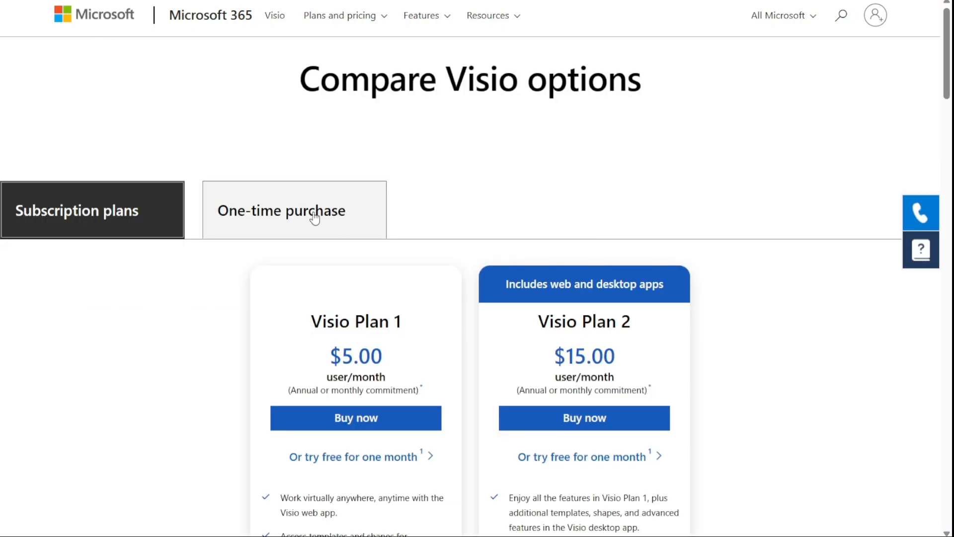
click(282, 209)
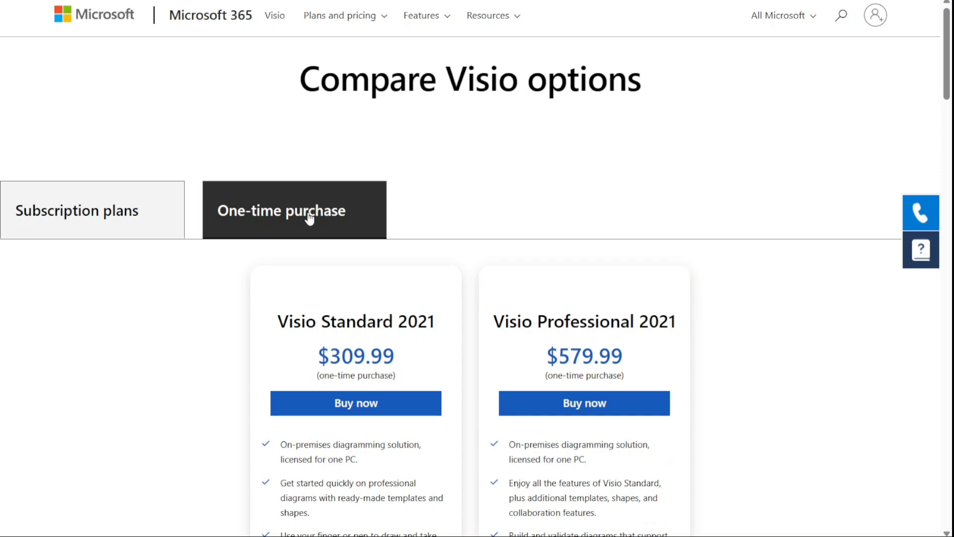
click(76, 209)
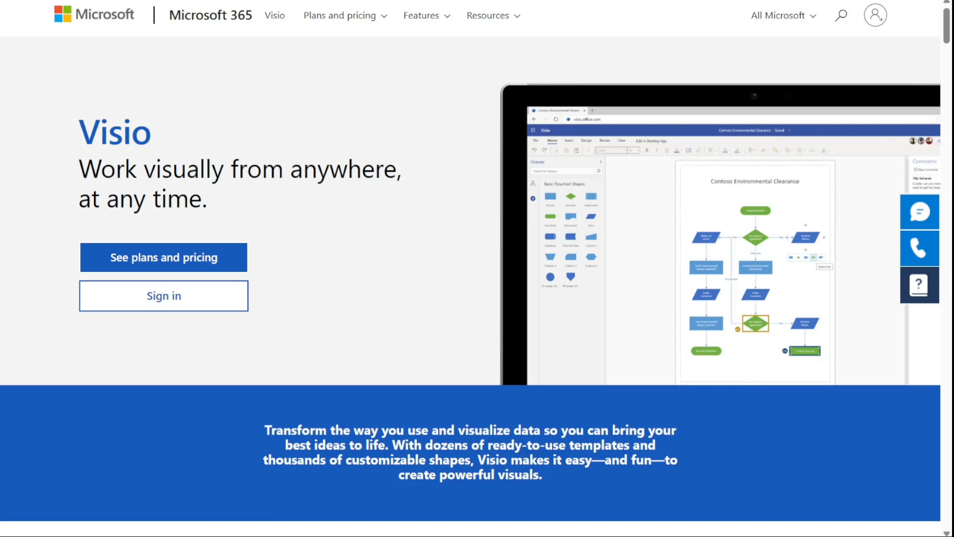
click(163, 257)
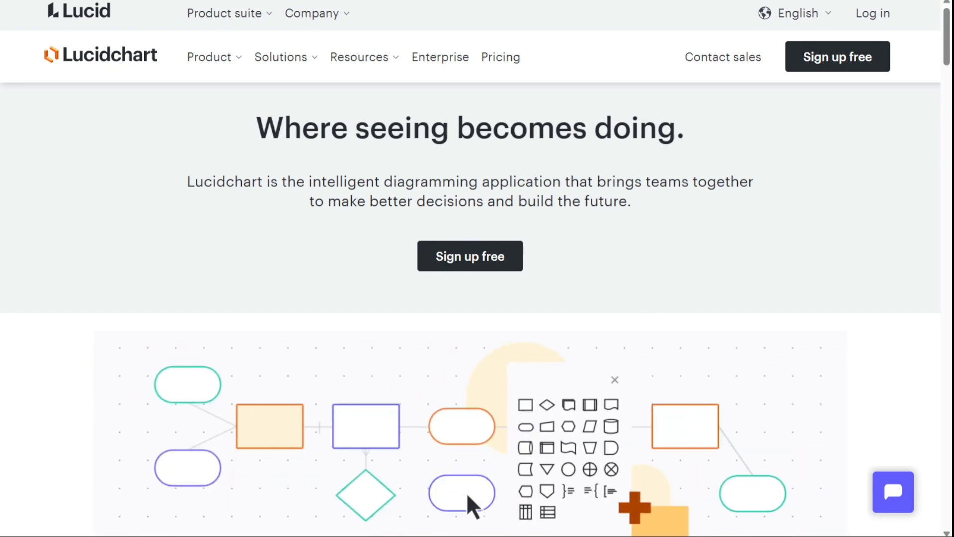
Step: Open the Tasks document from recent documents and dismiss the Premium upgrade prompt
click(871, 13)
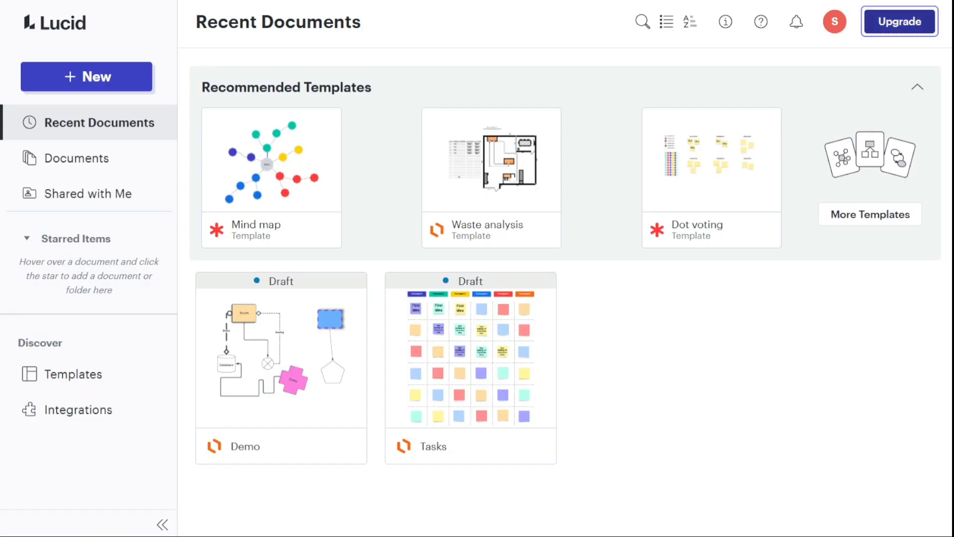
mouse_move(117, 45)
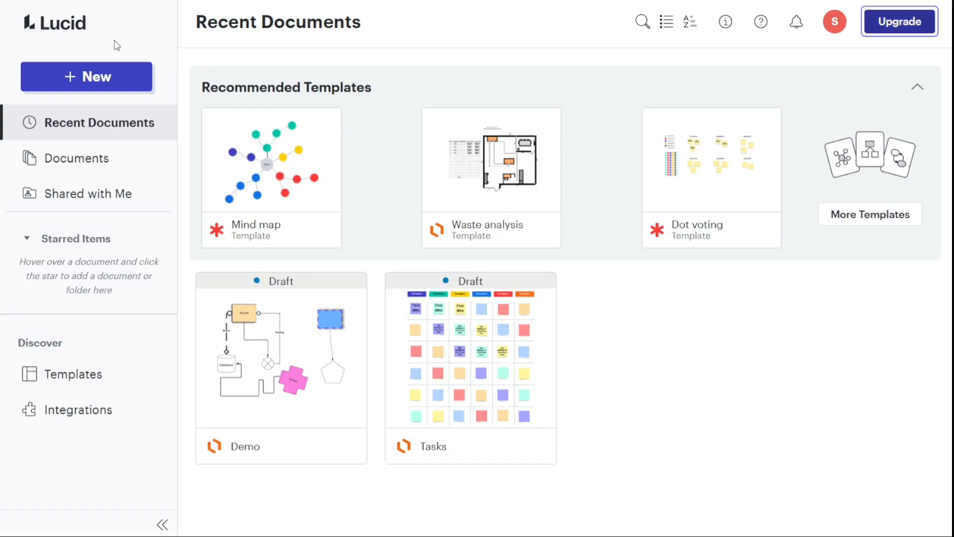
click(87, 77)
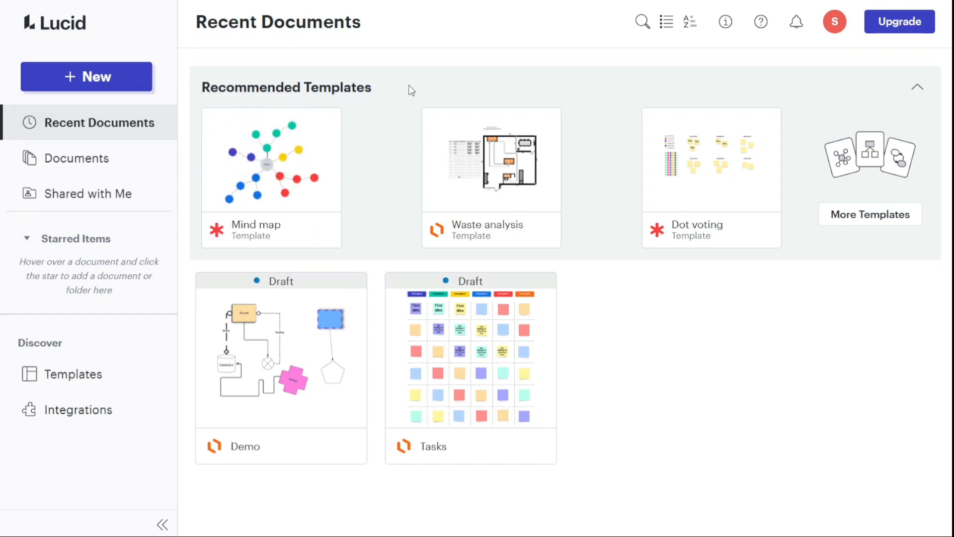
mouse_move(508, 358)
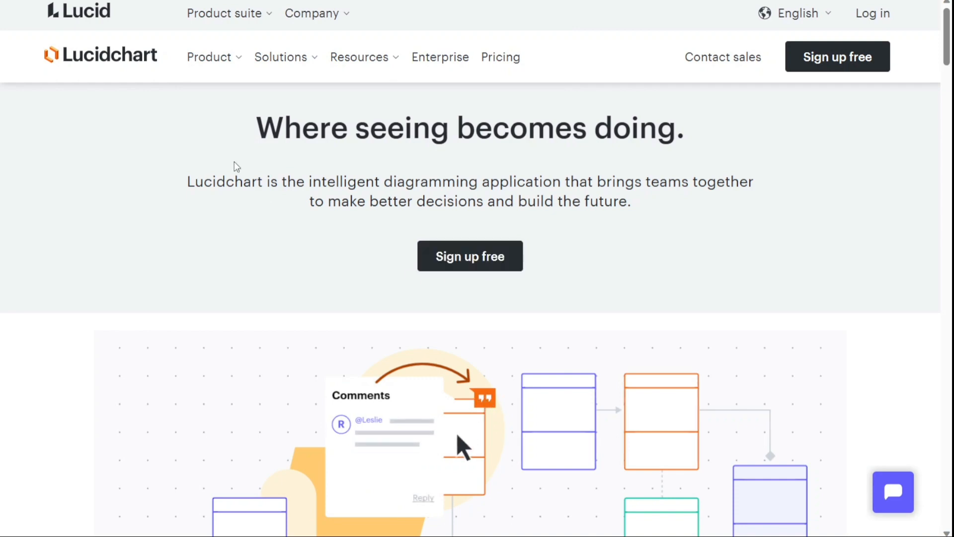
mouse_move(561, 508)
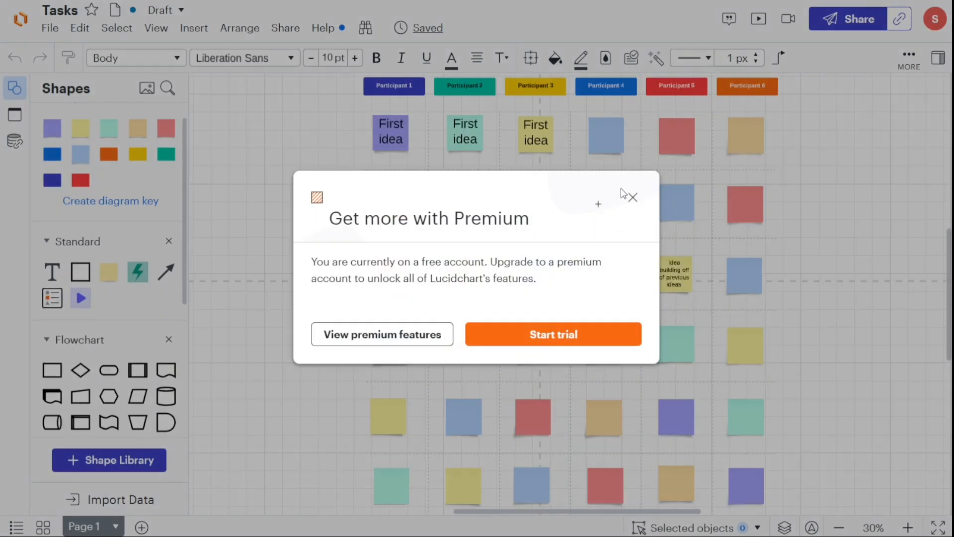
click(632, 197)
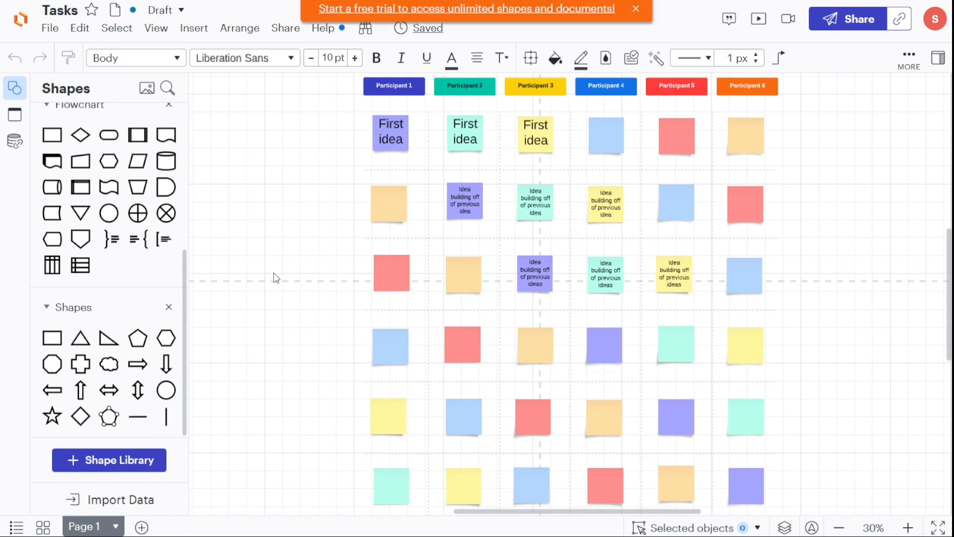
Step: Search the shape library for 'uml', close it, and view the File export formats
click(109, 459)
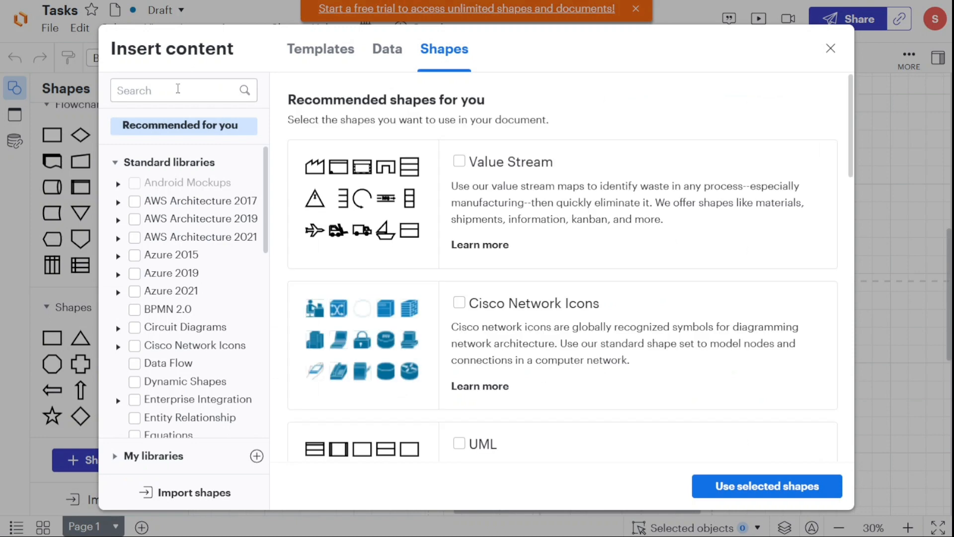
text(uml)
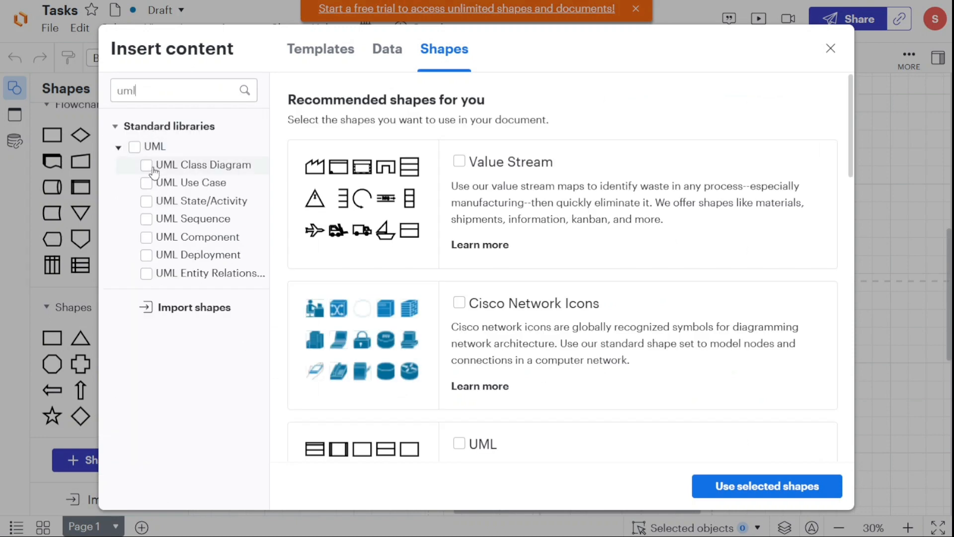
mouse_move(873, 123)
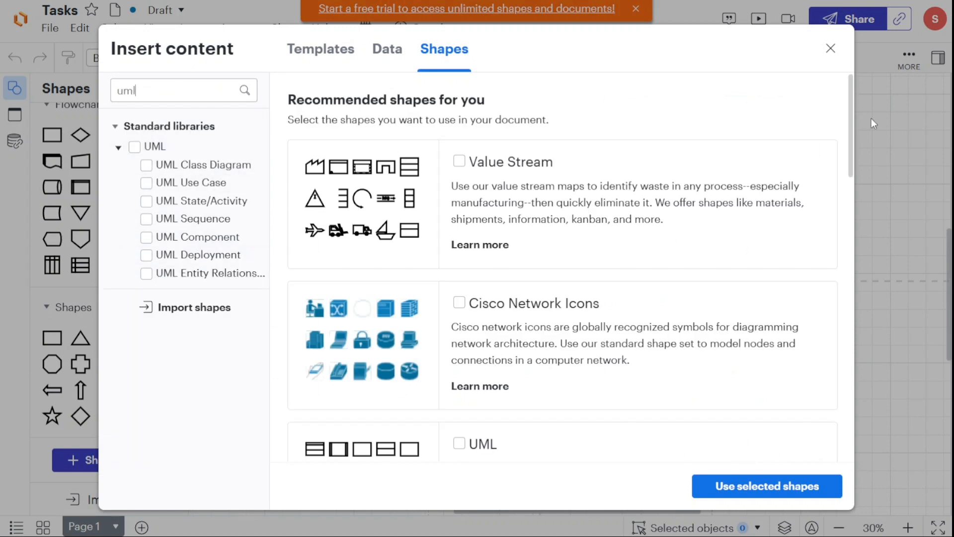
click(830, 48)
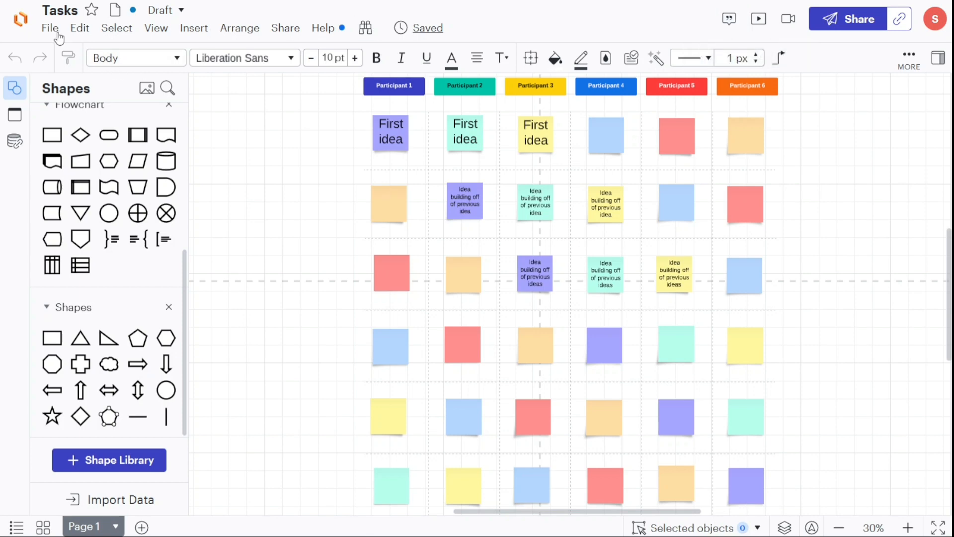
click(50, 27)
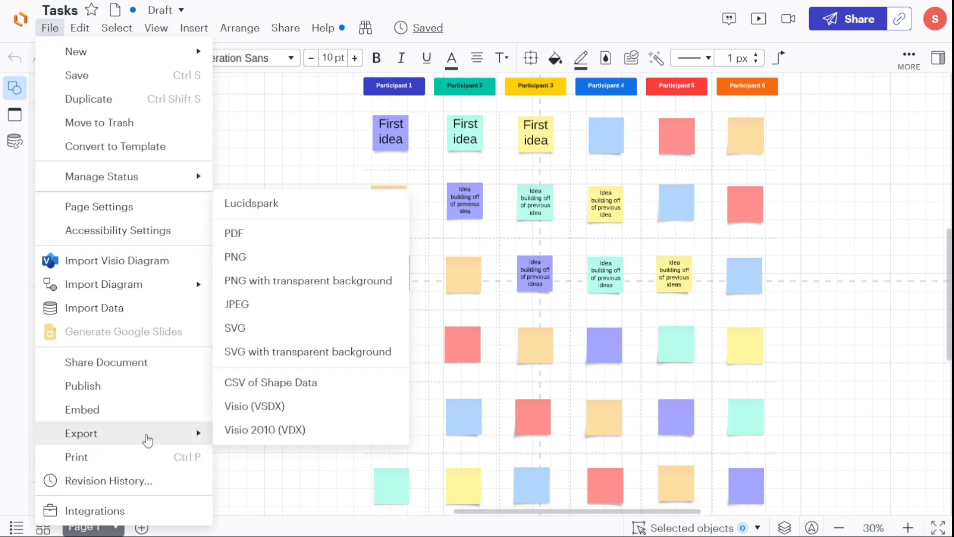
mouse_move(194, 190)
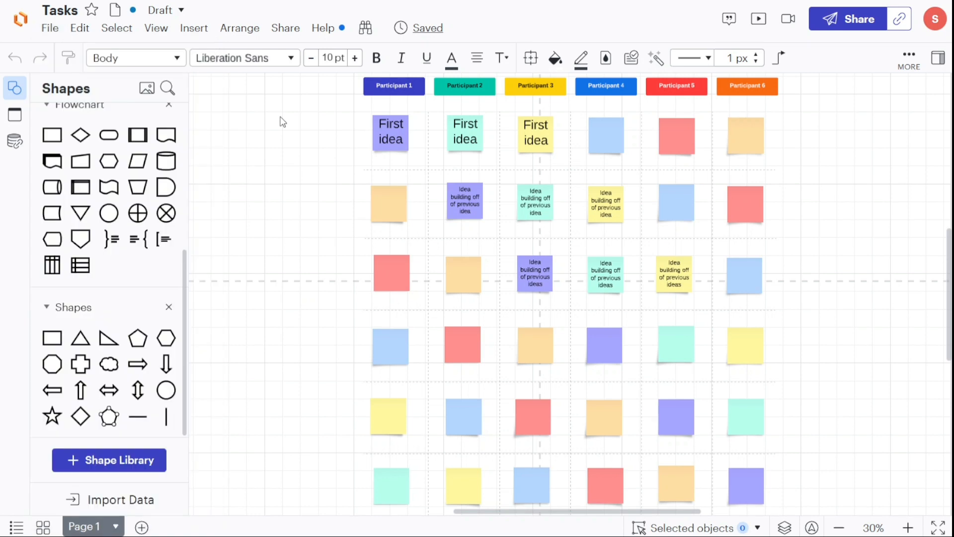
mouse_move(294, 113)
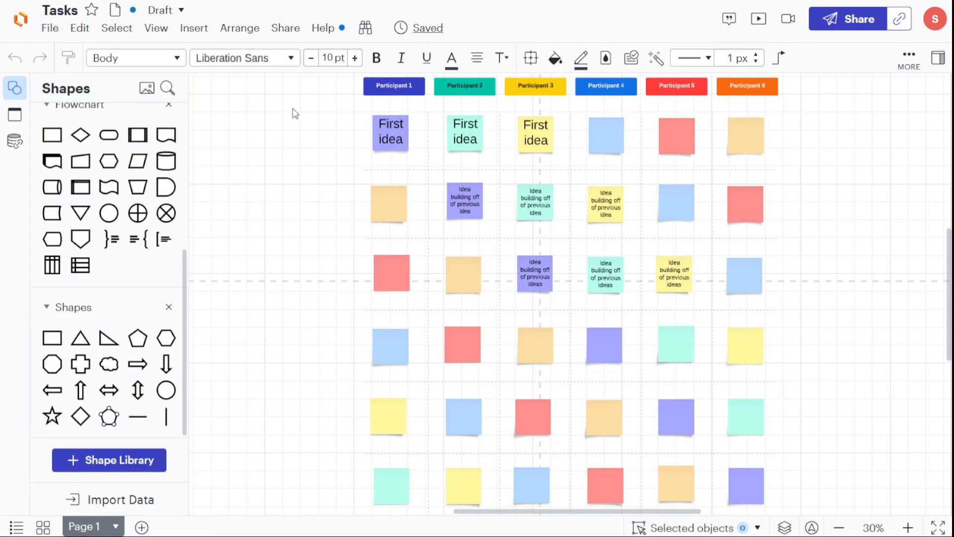
mouse_move(266, 30)
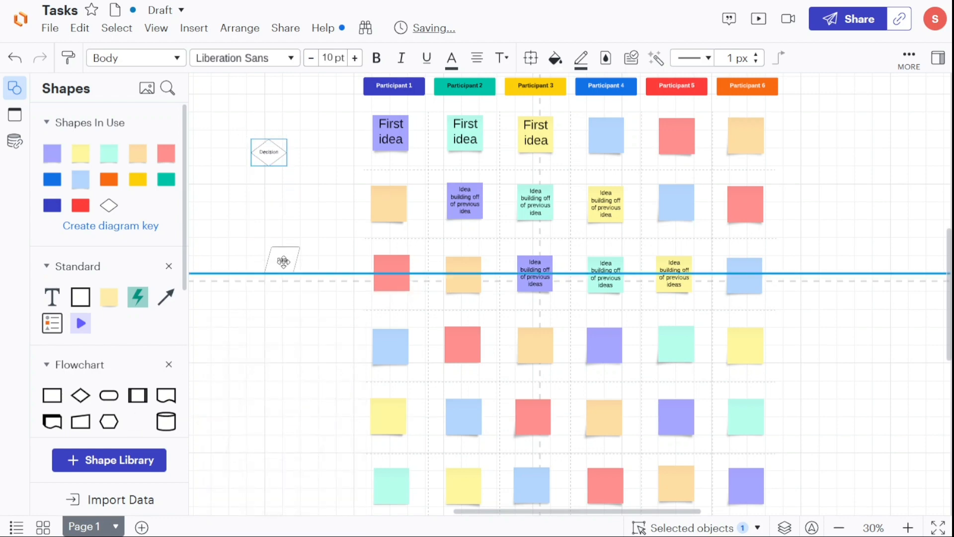
mouse_move(109, 298)
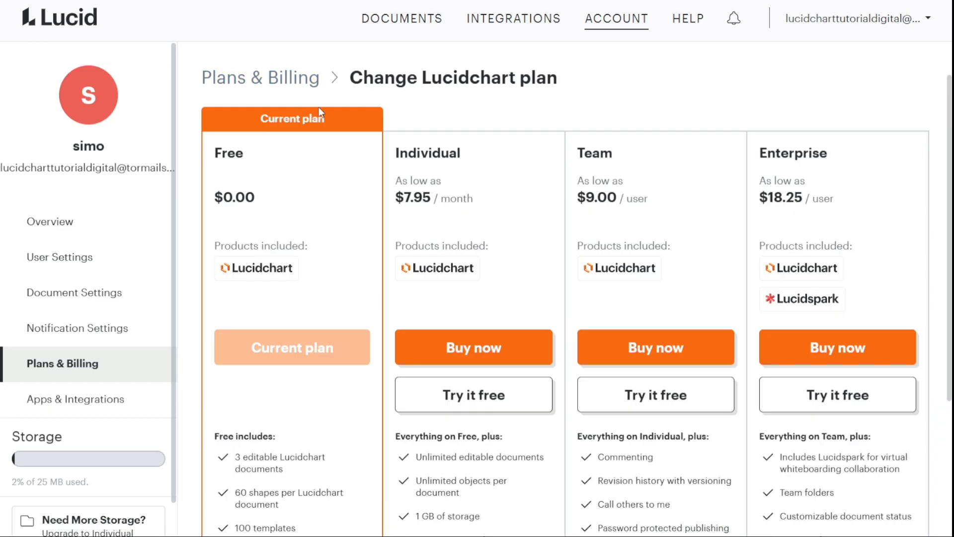
mouse_move(548, 94)
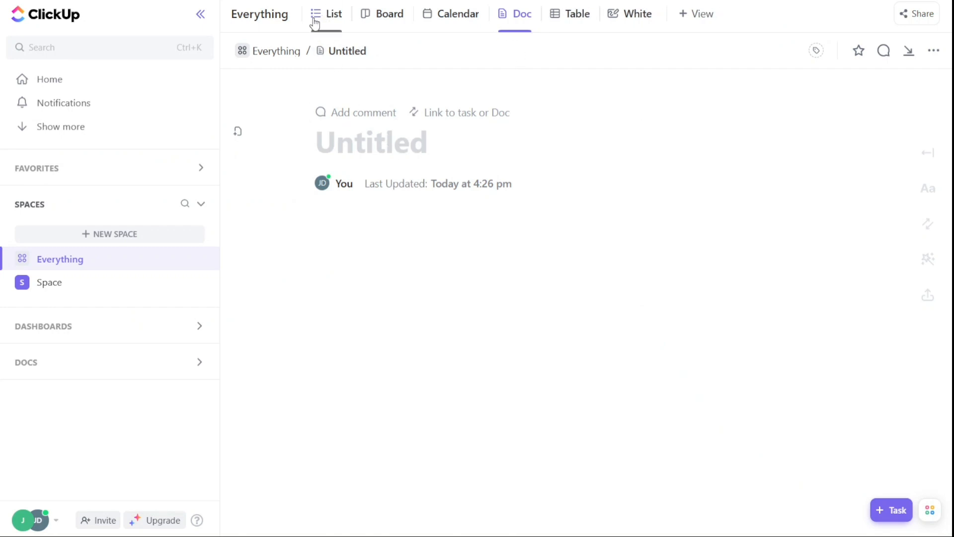
Step: Switch from List to the Whiteboard view and close the template picker for a blank board
click(334, 14)
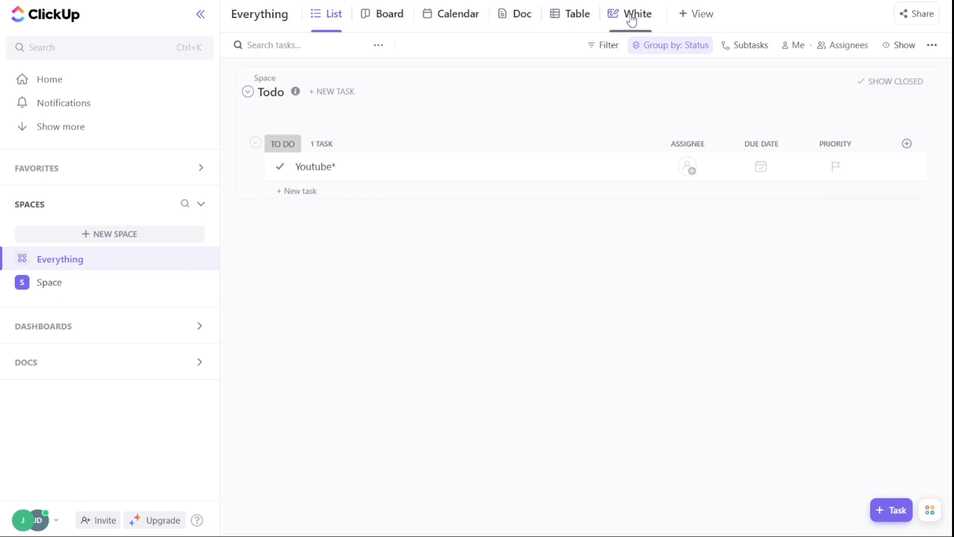
click(638, 14)
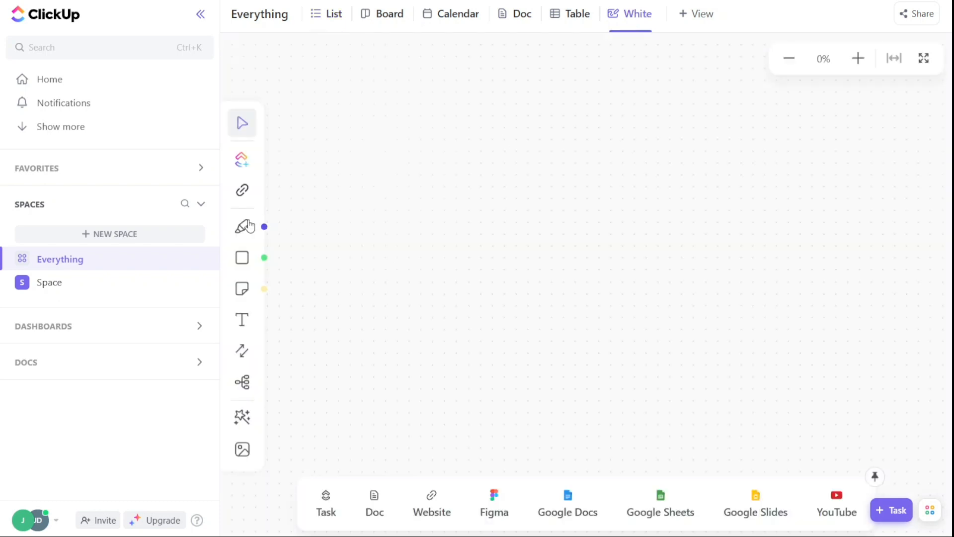
click(242, 227)
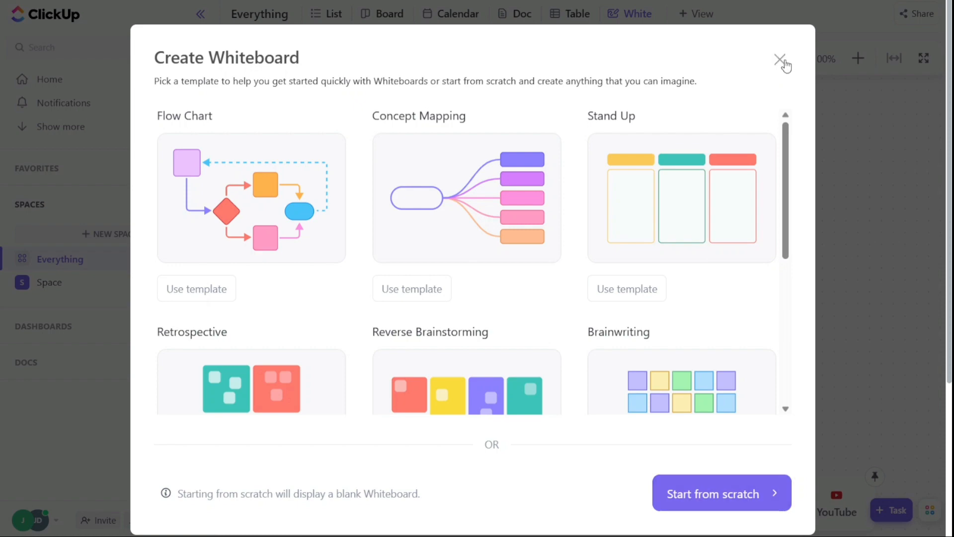
click(781, 60)
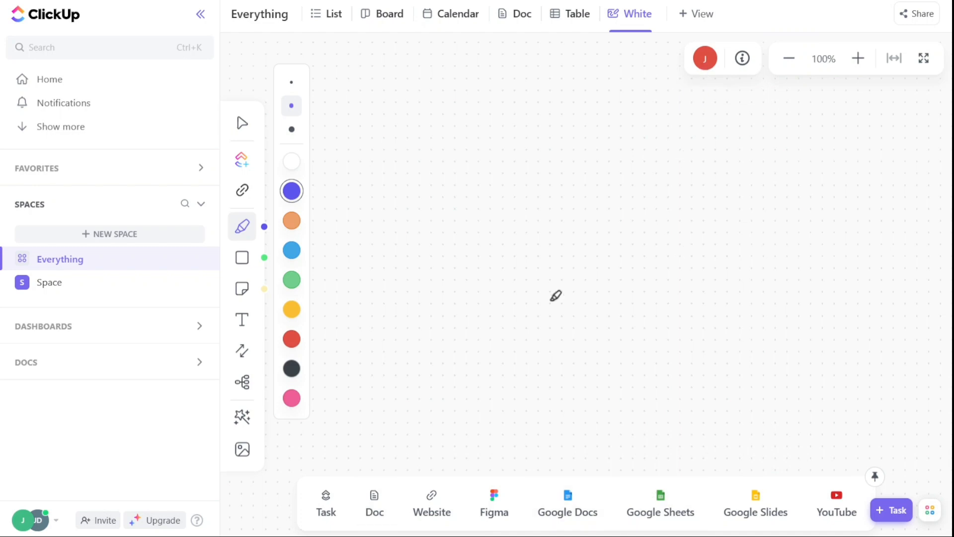
mouse_move(452, 347)
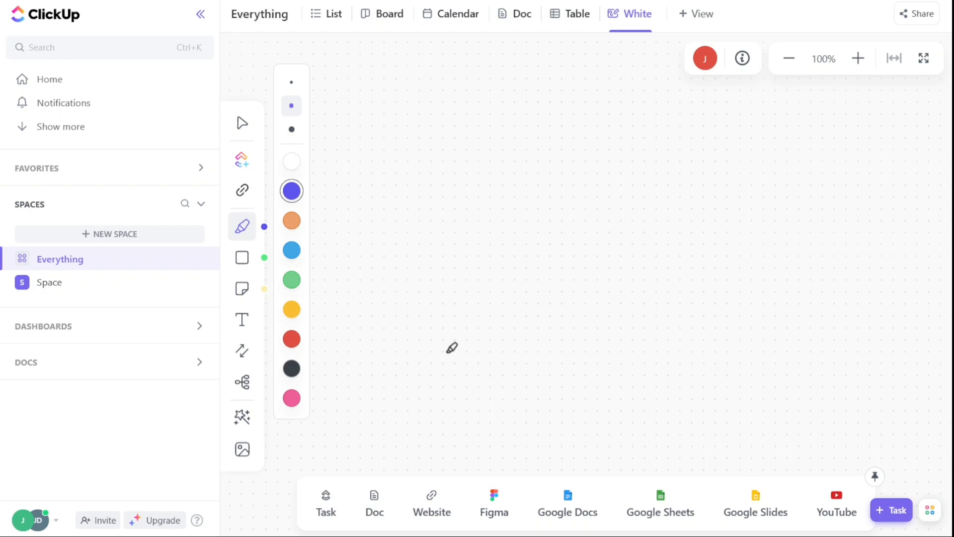
mouse_move(242, 258)
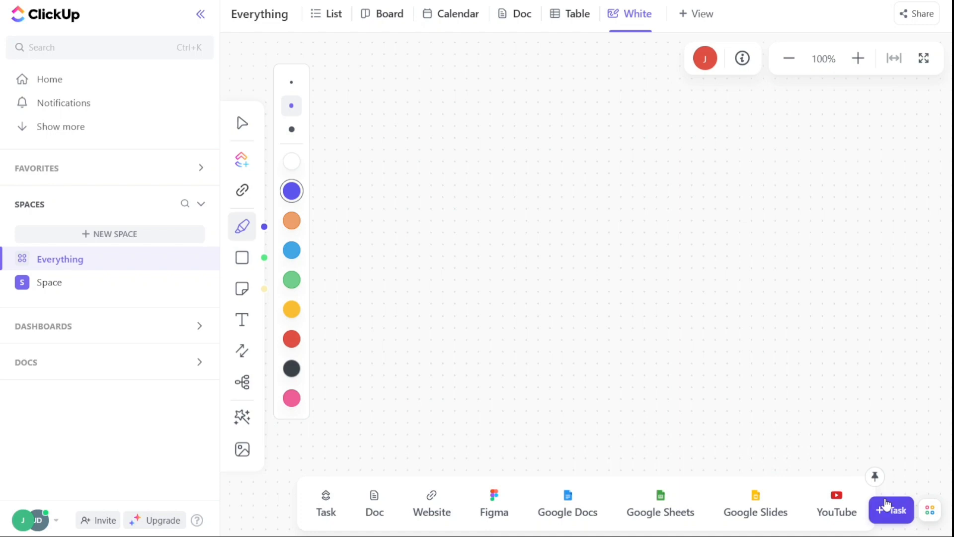
mouse_move(342, 111)
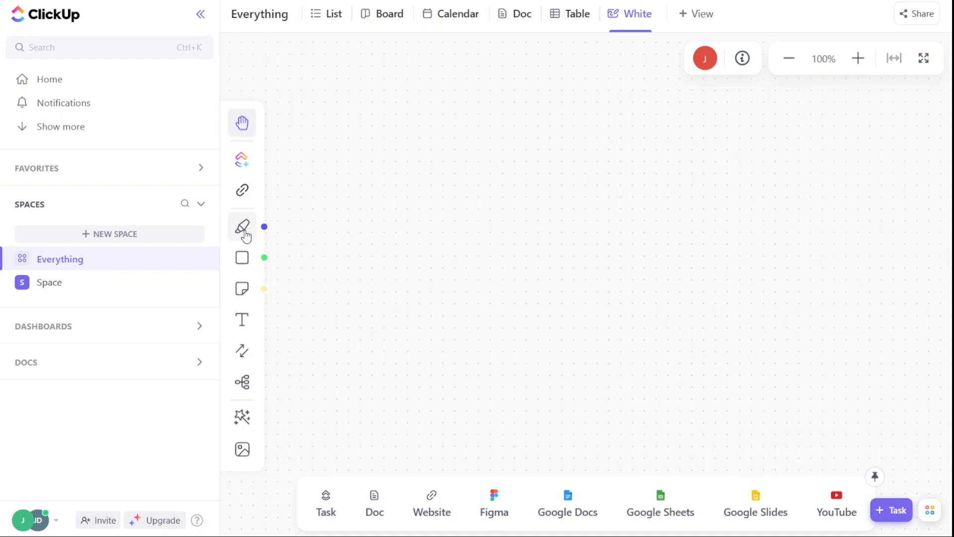
mouse_move(242, 257)
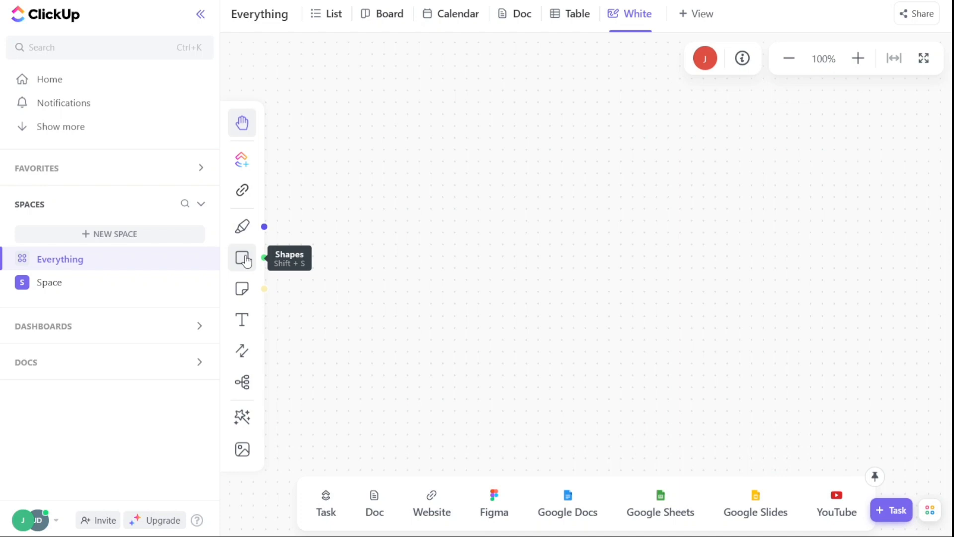
Step: Place a green square on the whiteboard, check the List view, and return to the whiteboard
click(242, 123)
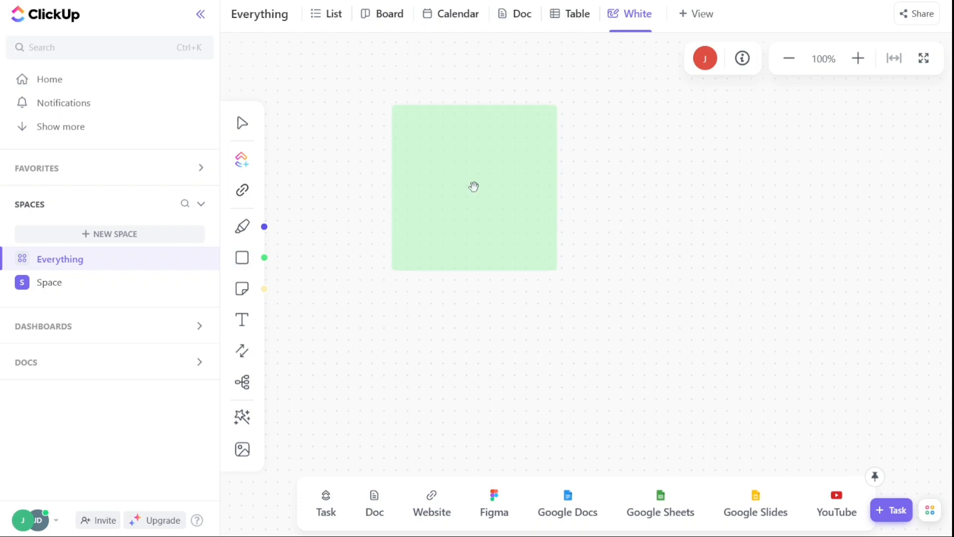
click(474, 186)
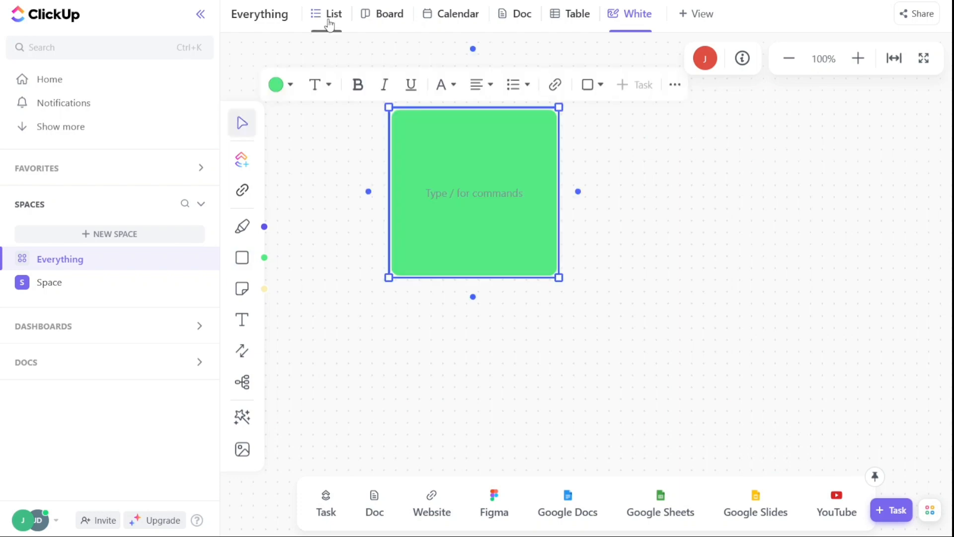
click(333, 14)
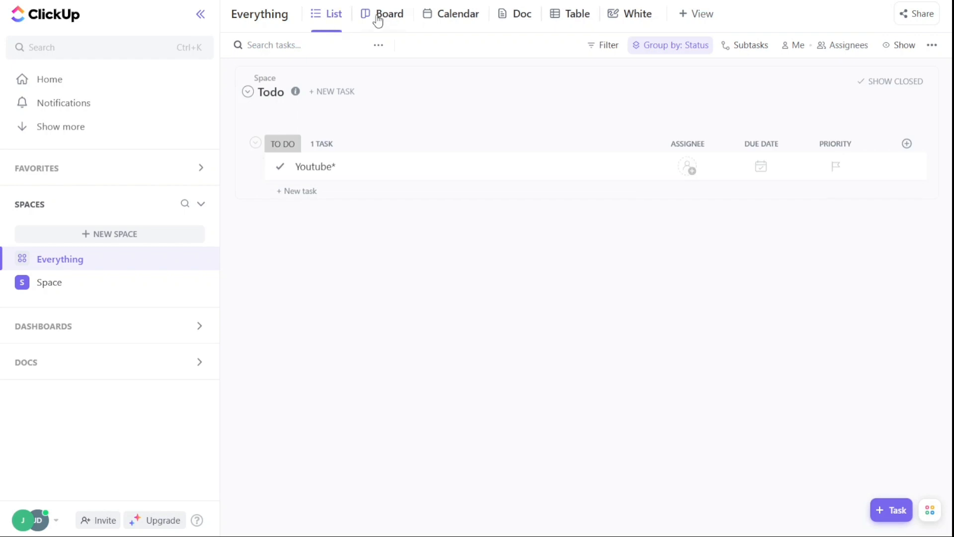
click(696, 13)
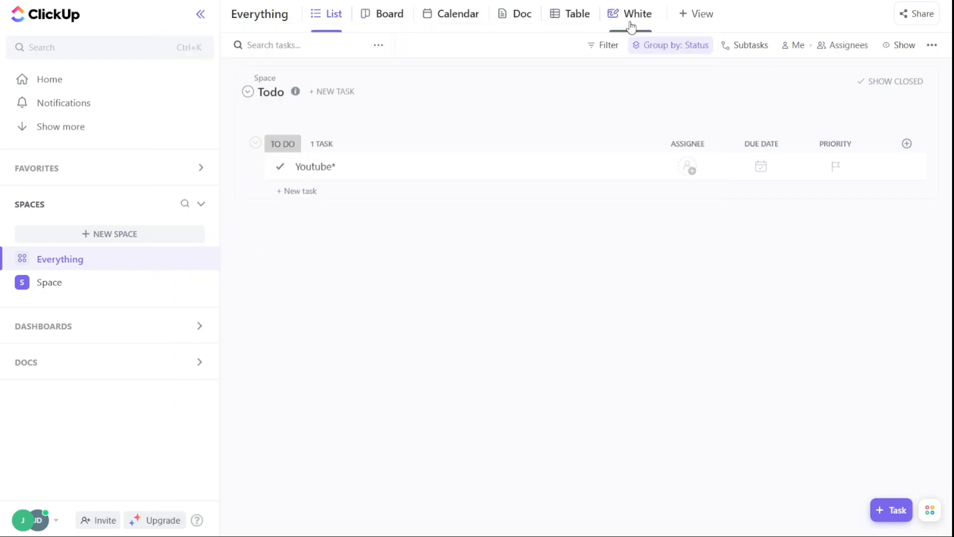
click(629, 14)
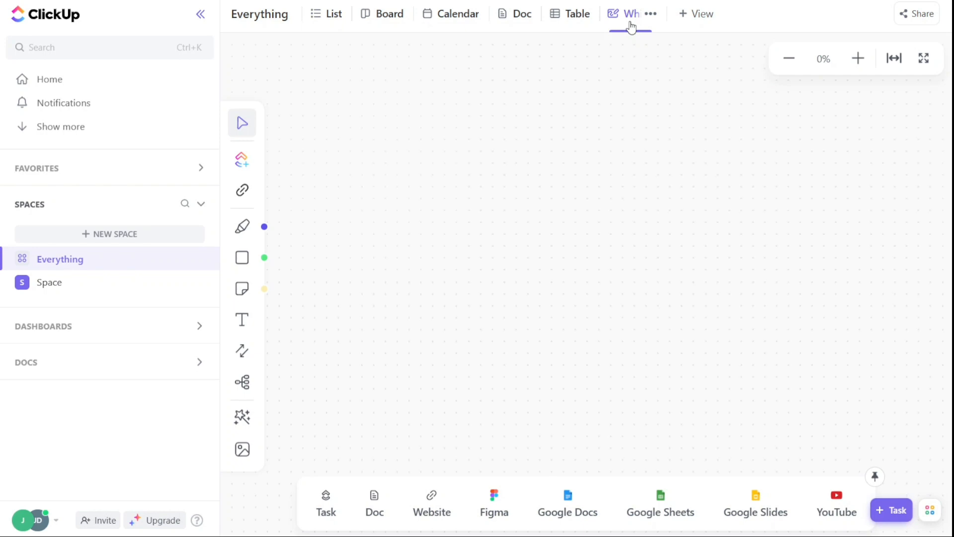
click(630, 13)
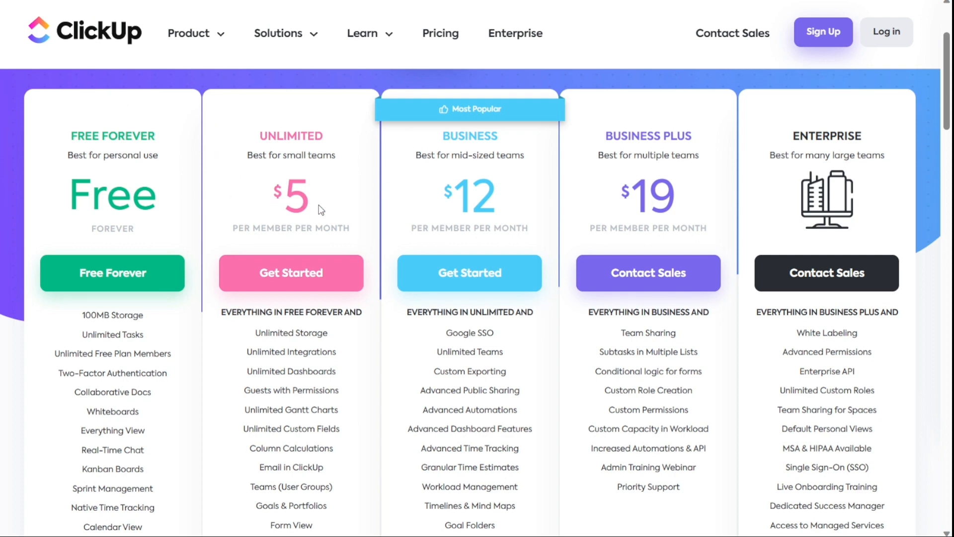
mouse_move(322, 209)
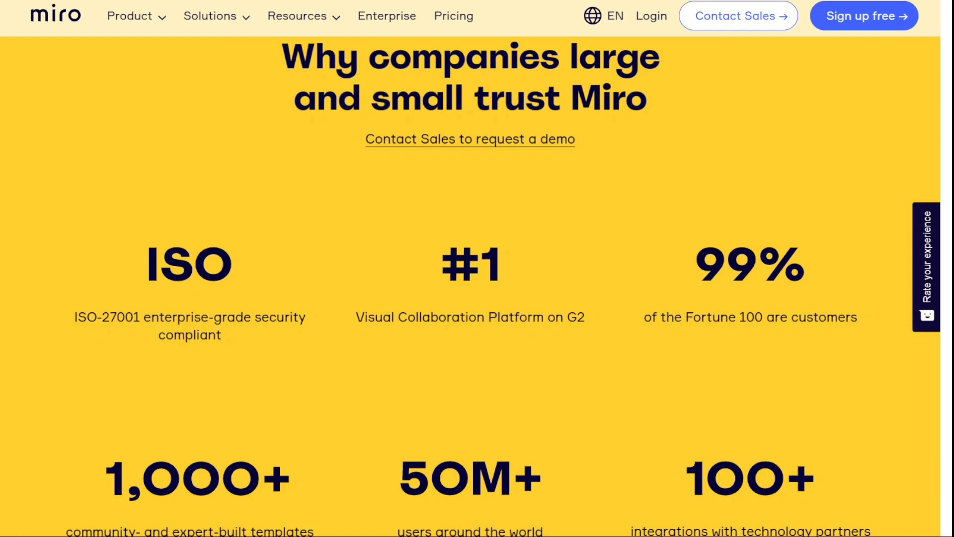
Step: Scroll the Miro homepage and open the Product menu listing Whiteboard, Templates and more
scroll(down, 3)
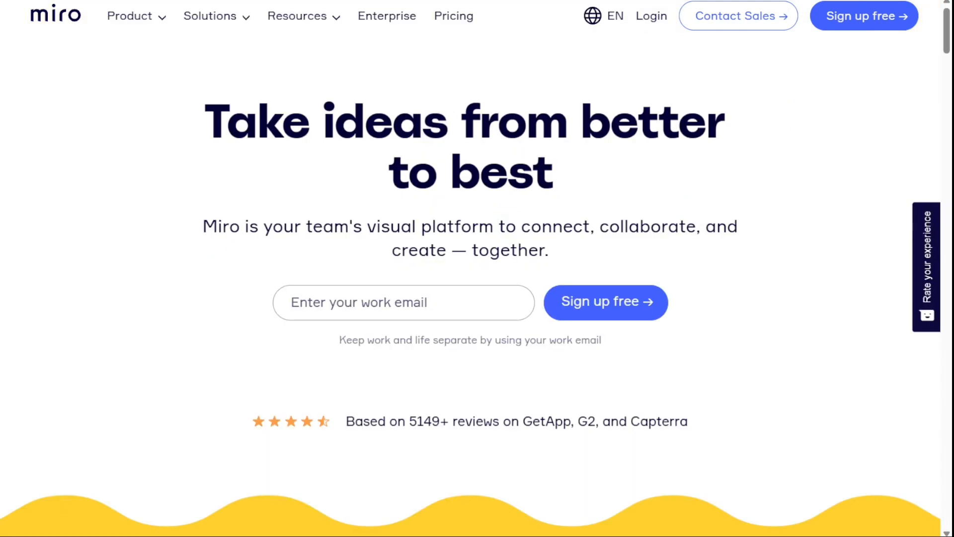
mouse_move(129, 16)
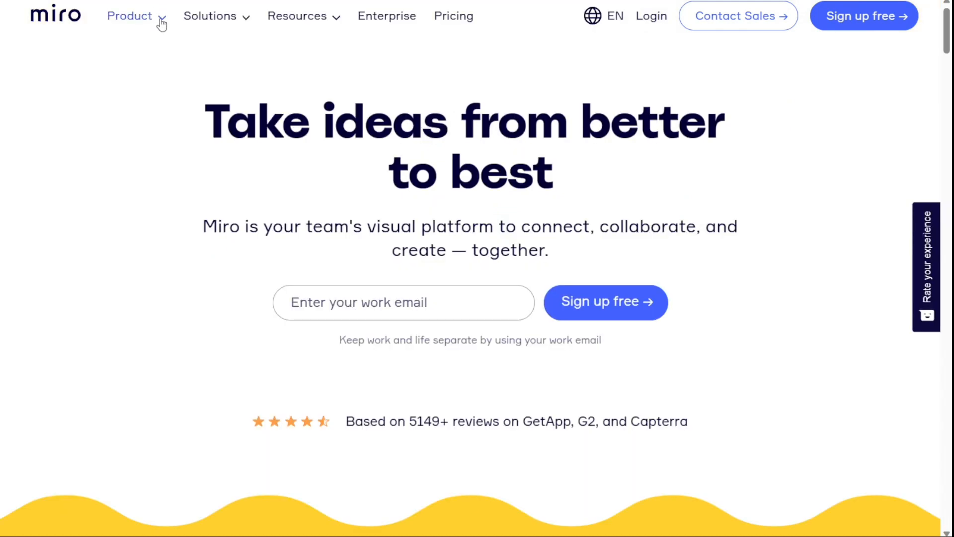
click(130, 15)
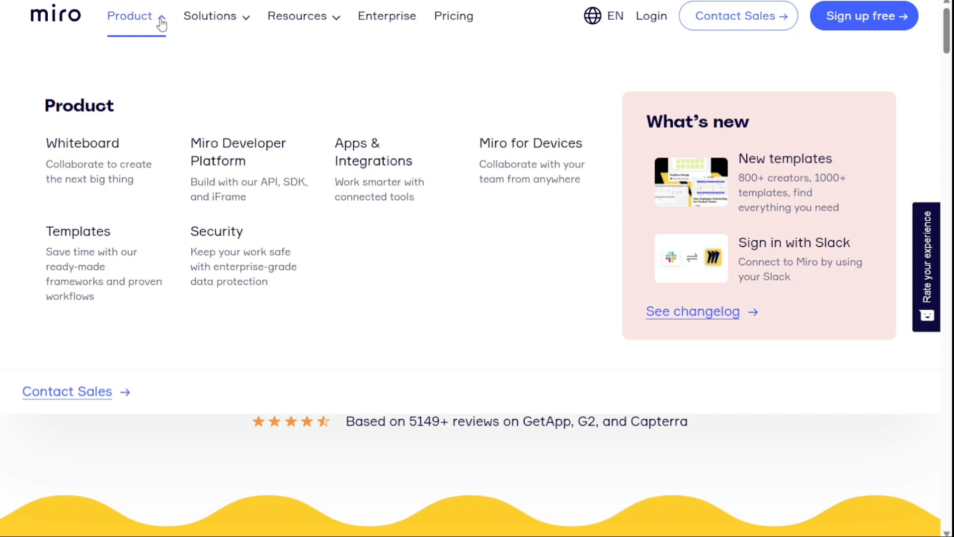
mouse_move(162, 24)
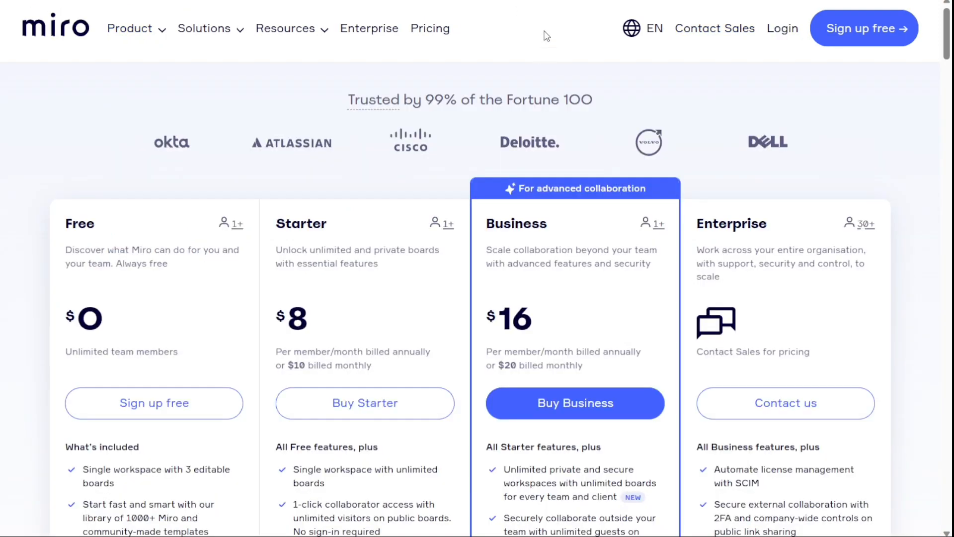
mouse_move(534, 68)
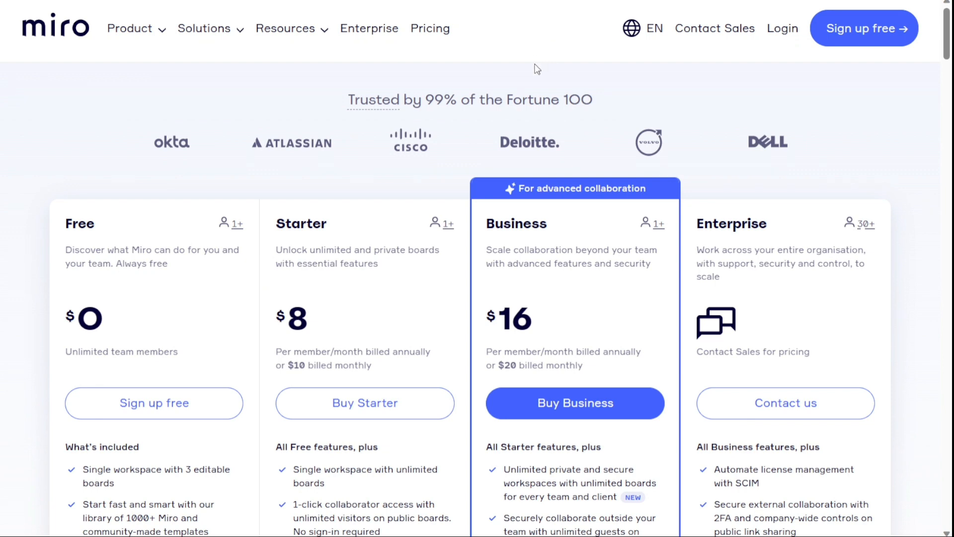
mouse_move(315, 361)
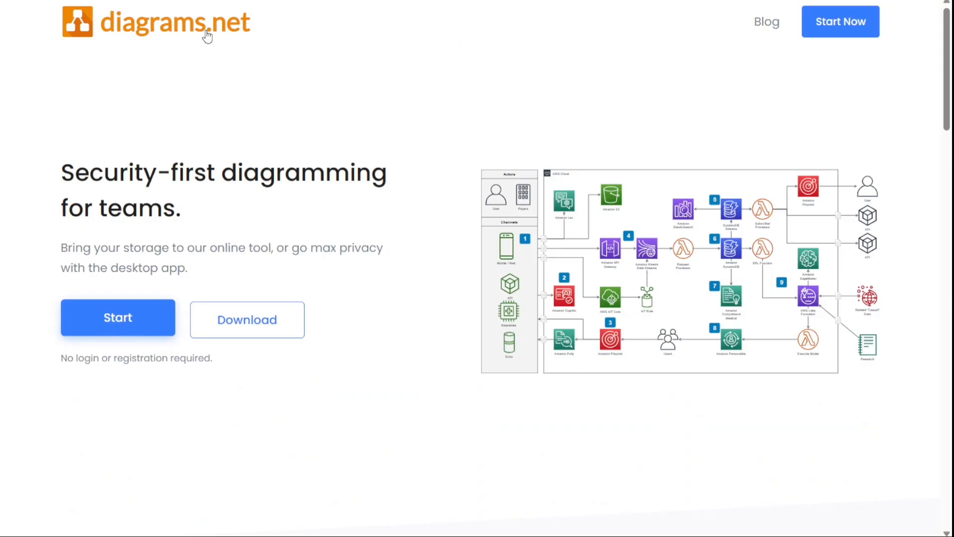
mouse_move(339, 102)
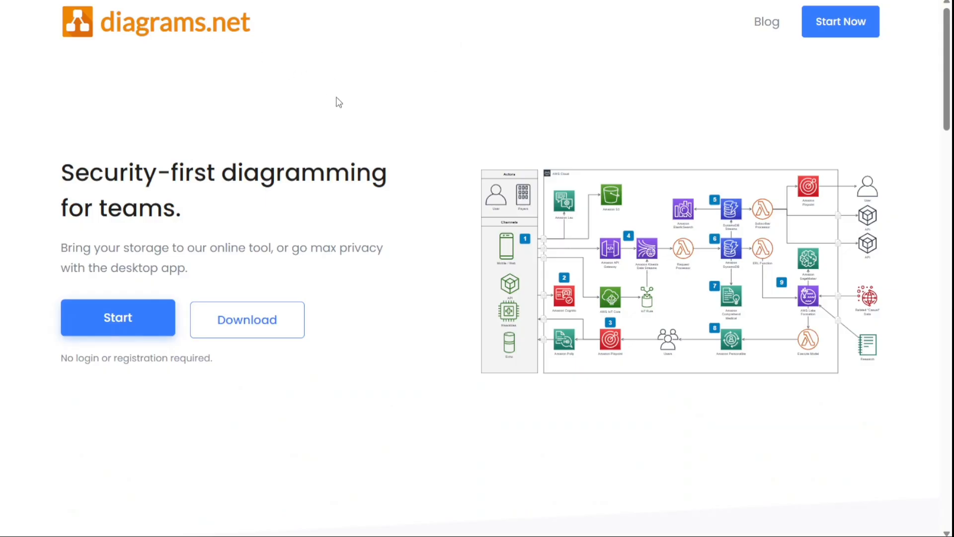
mouse_move(246, 317)
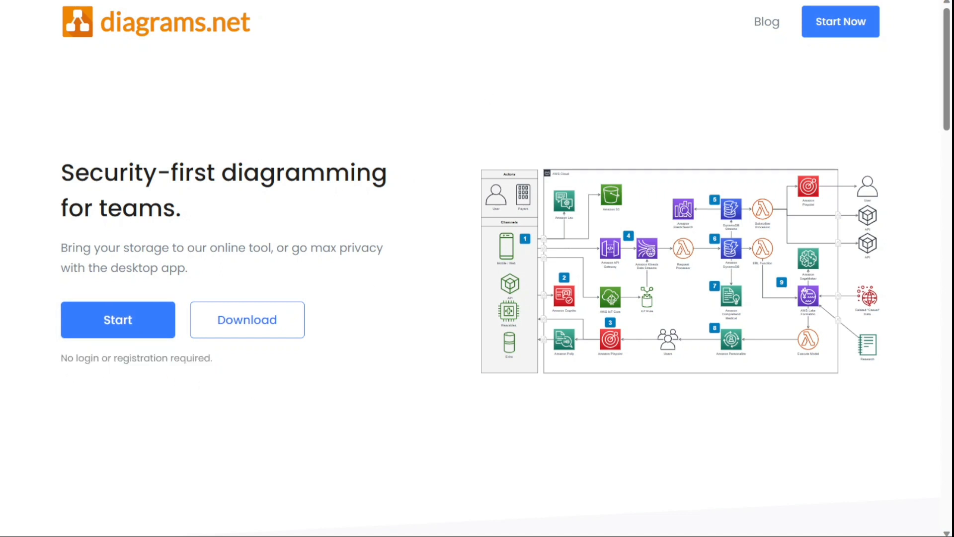
click(117, 319)
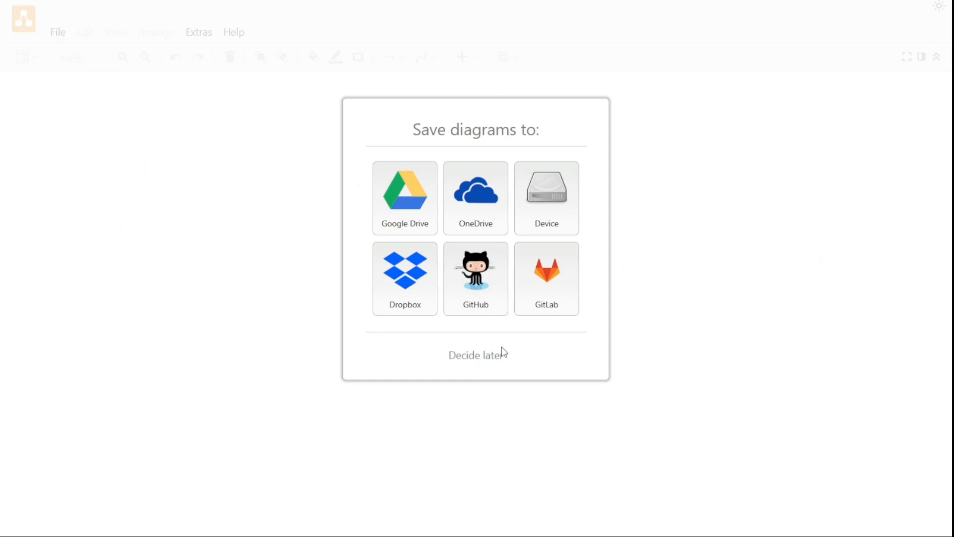
mouse_move(487, 358)
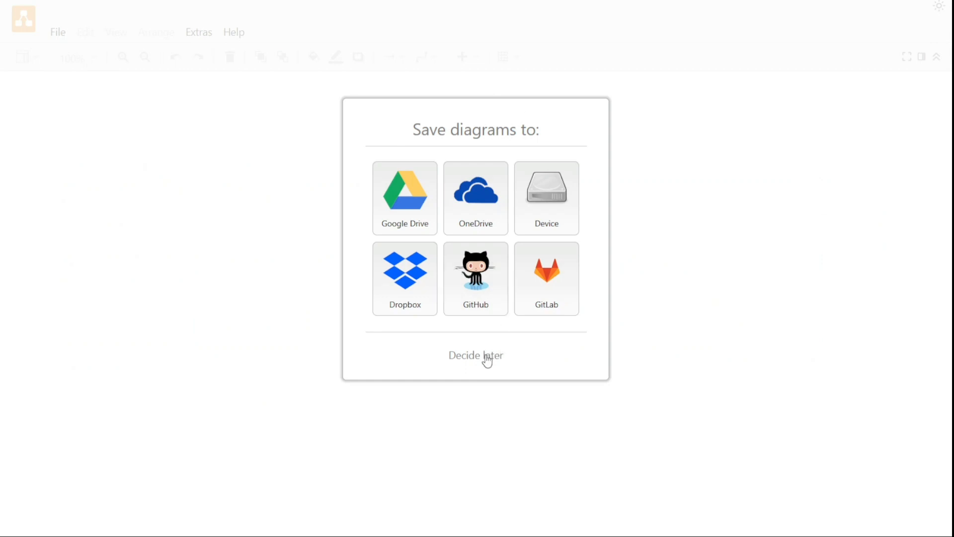
click(475, 355)
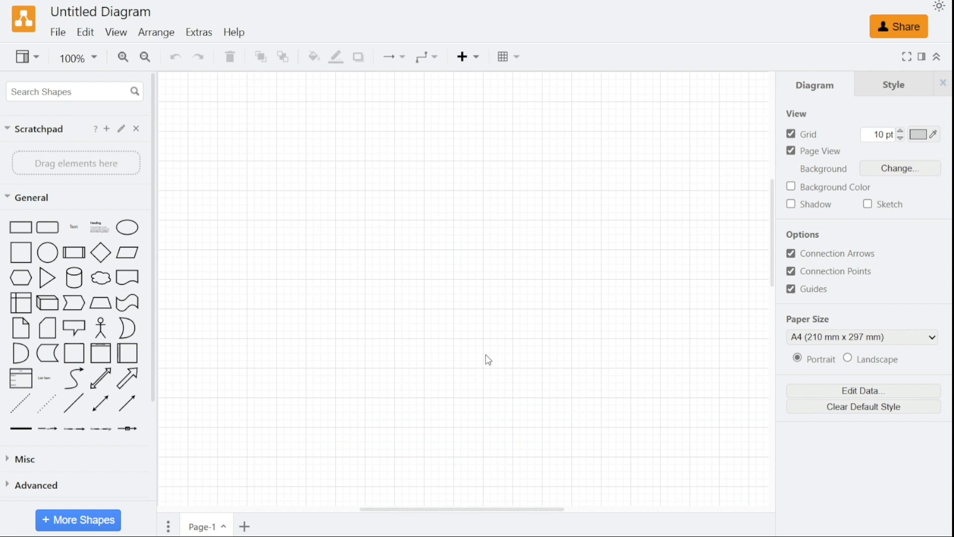
mouse_move(149, 186)
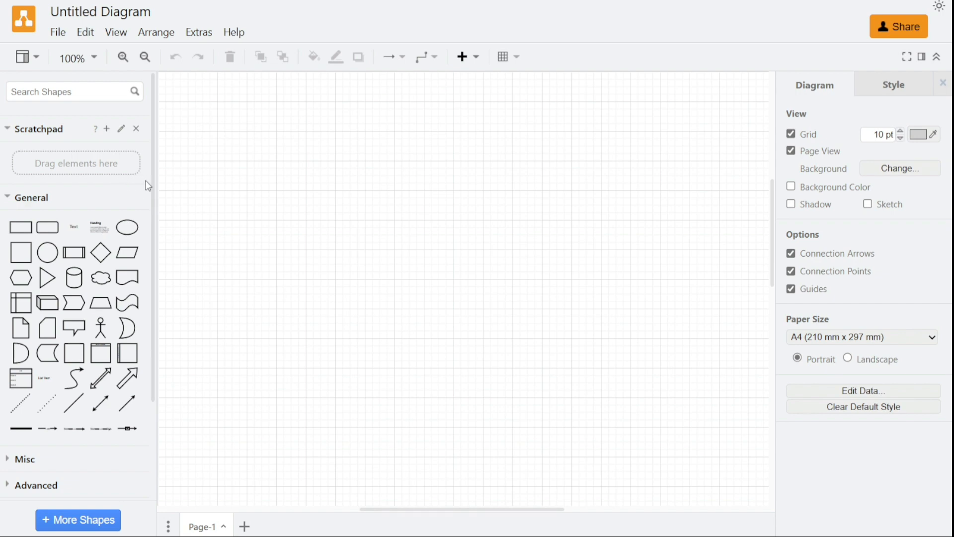
scroll(down, 3)
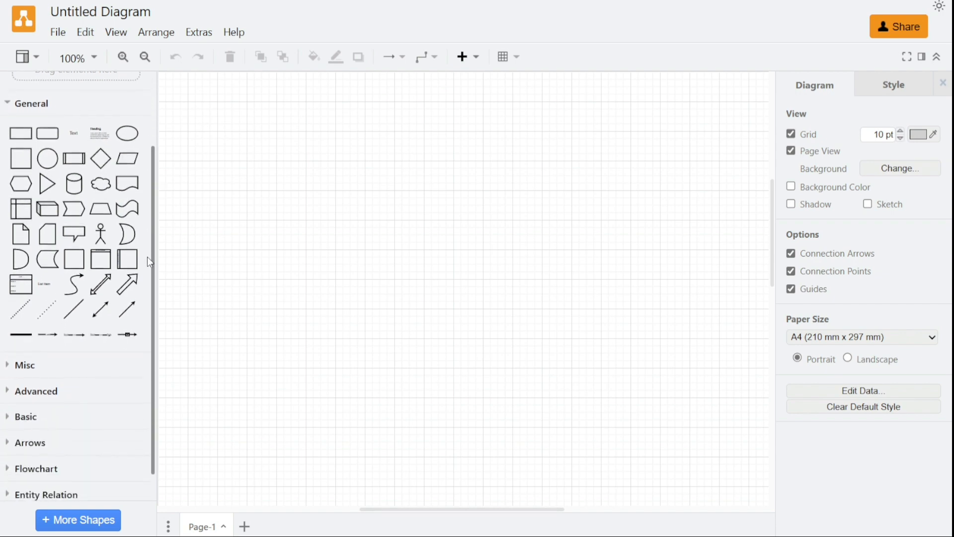
scroll(down, 3)
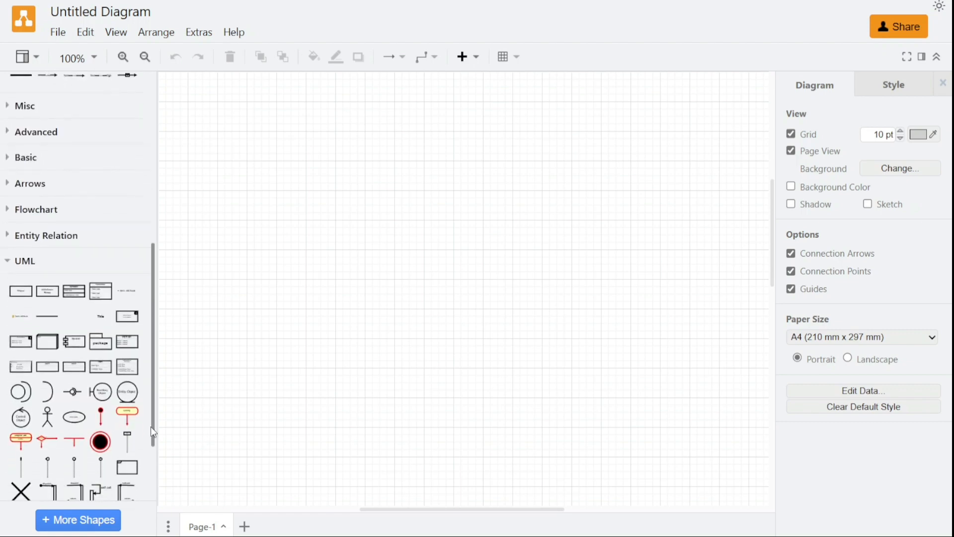
scroll(down, 3)
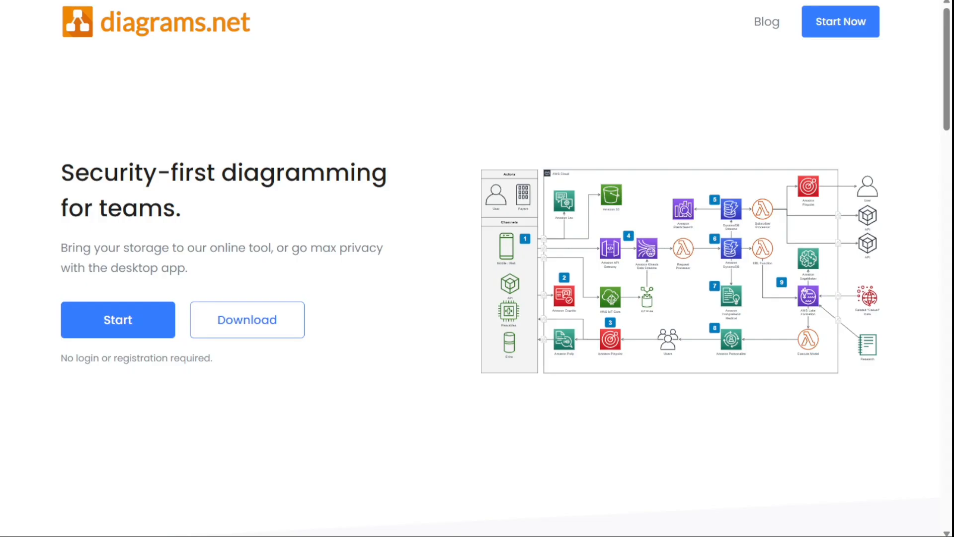
mouse_move(470, 157)
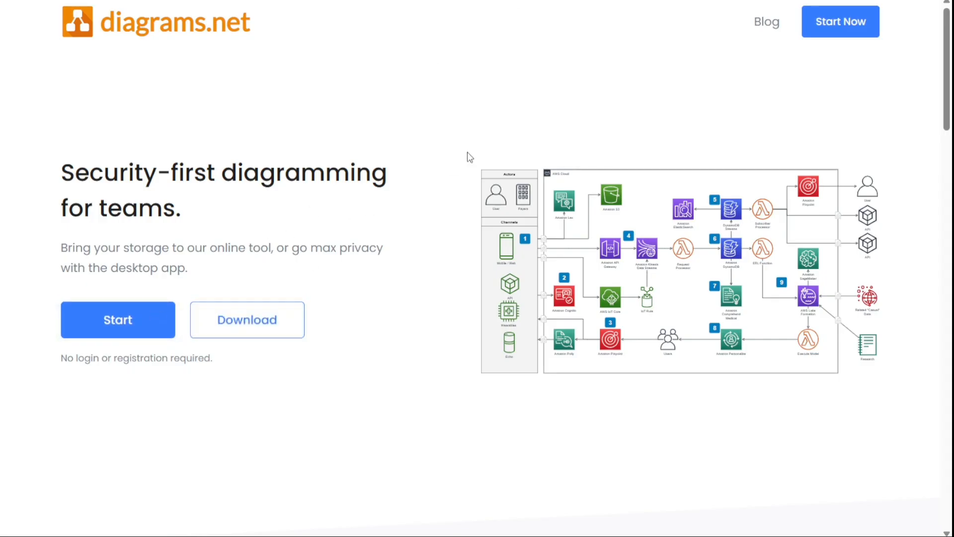
click(117, 320)
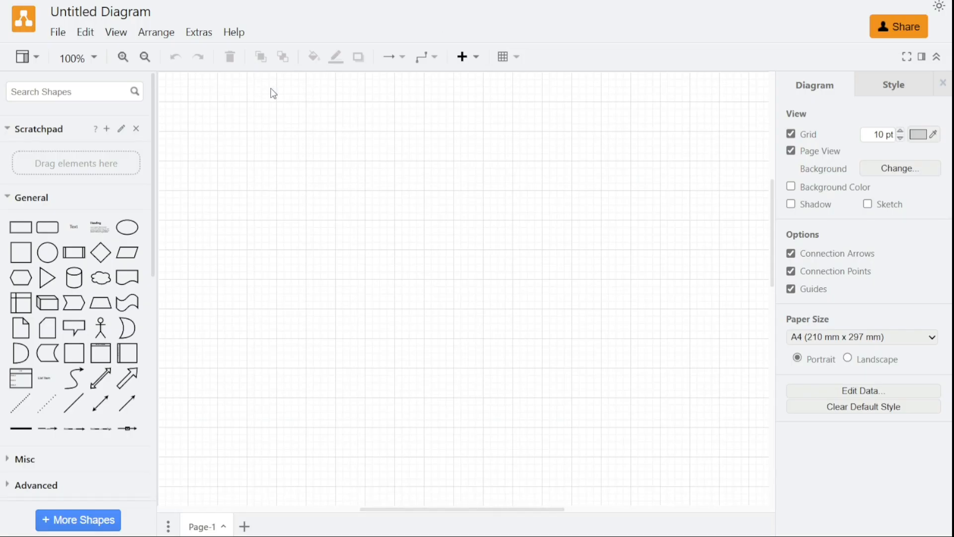
click(58, 31)
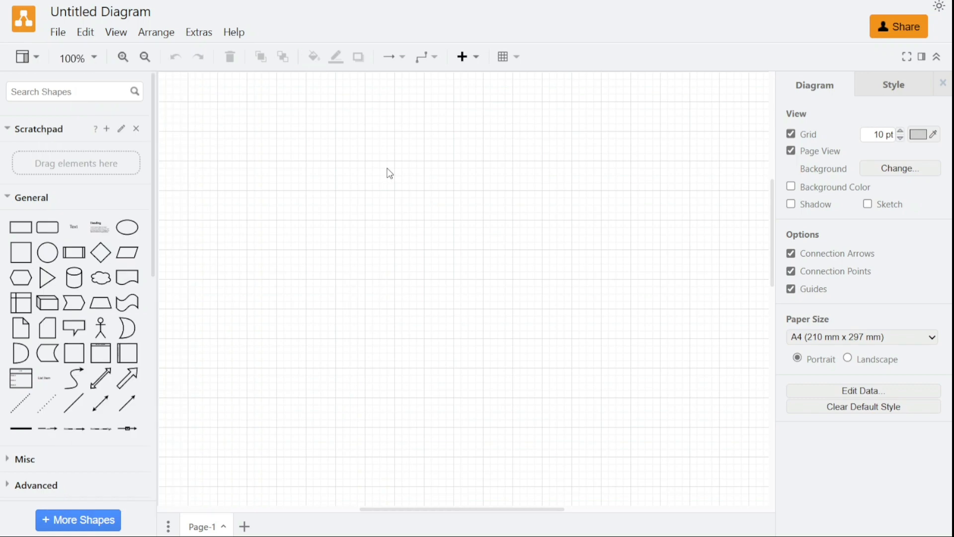
mouse_move(47, 277)
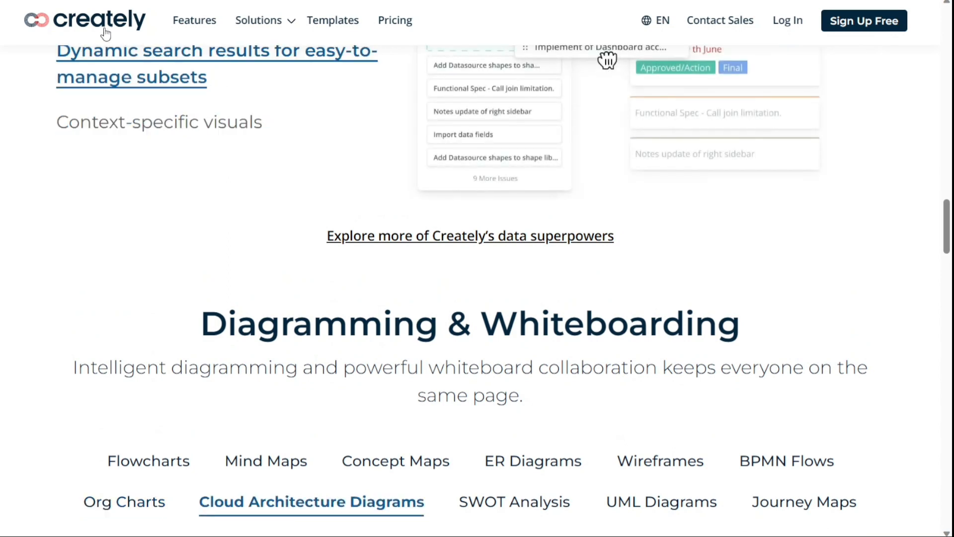
Step: Scroll the Creately homepage down to the advanced diagramming, flowcharting and whiteboards section
scroll(up, 3)
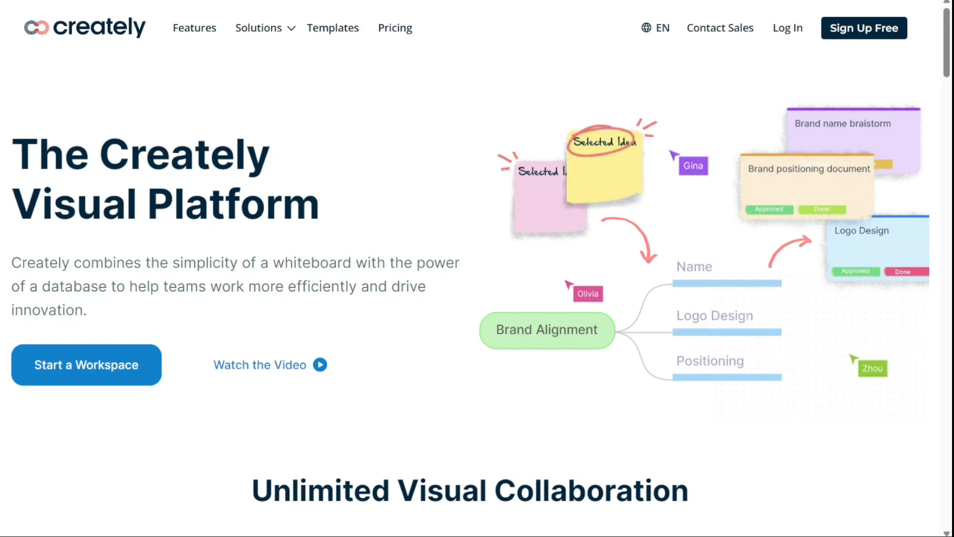
scroll(down, 3)
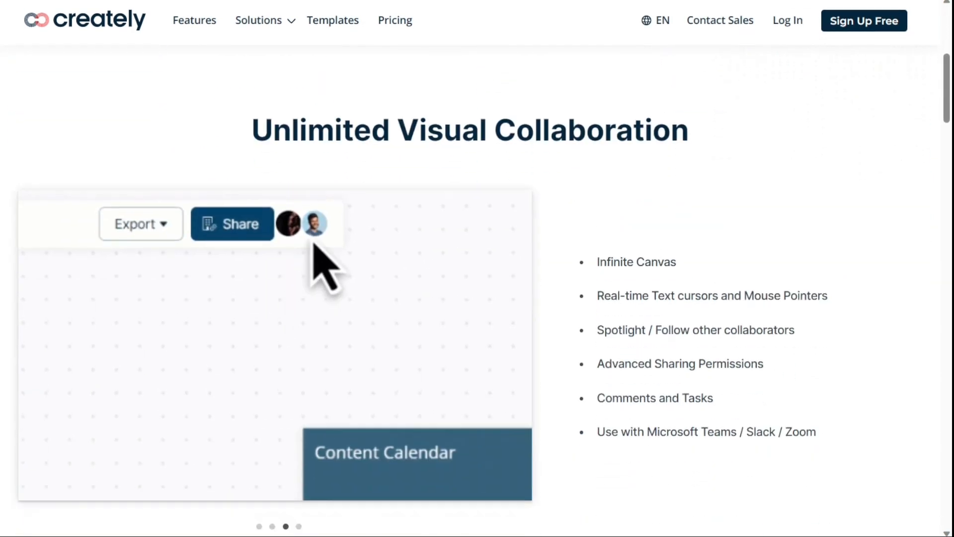
scroll(down, 3)
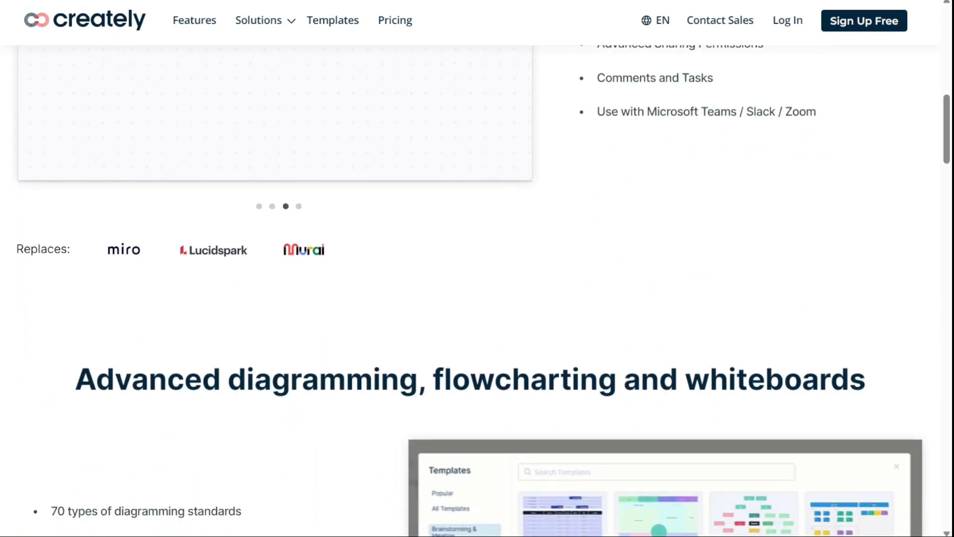
scroll(down, 3)
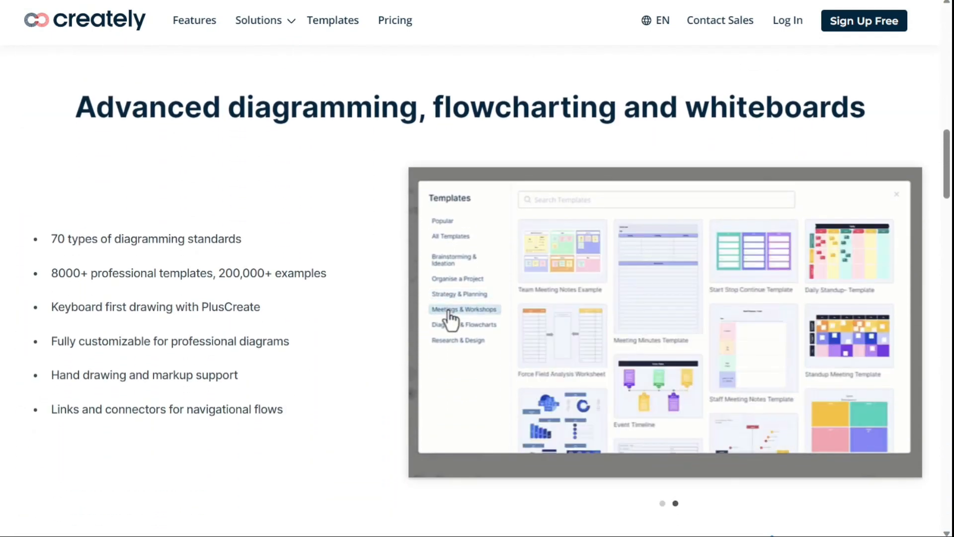
click(395, 19)
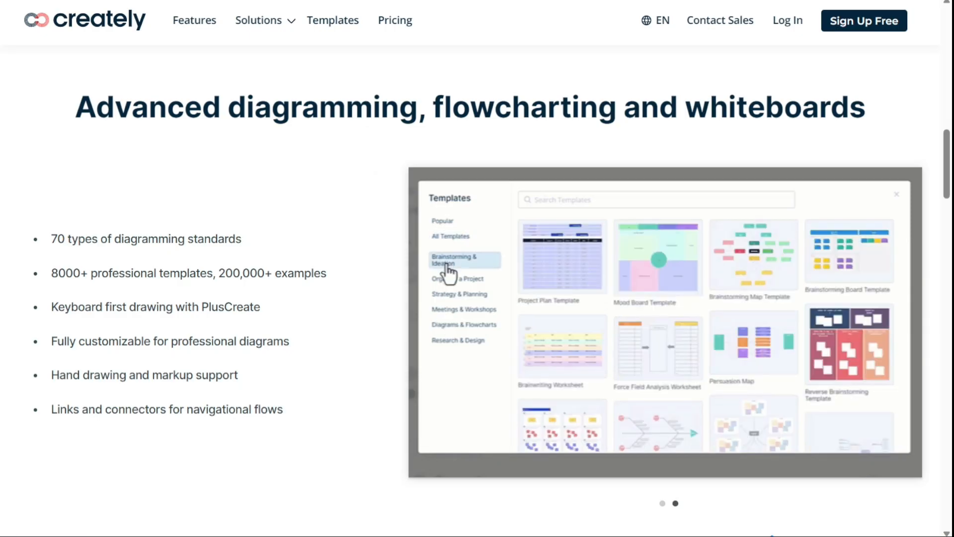
click(460, 294)
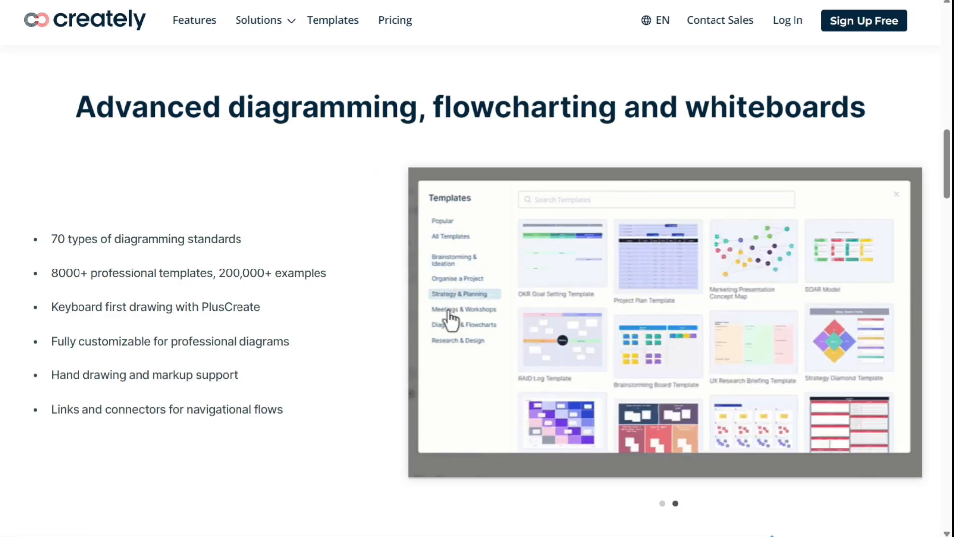
click(450, 237)
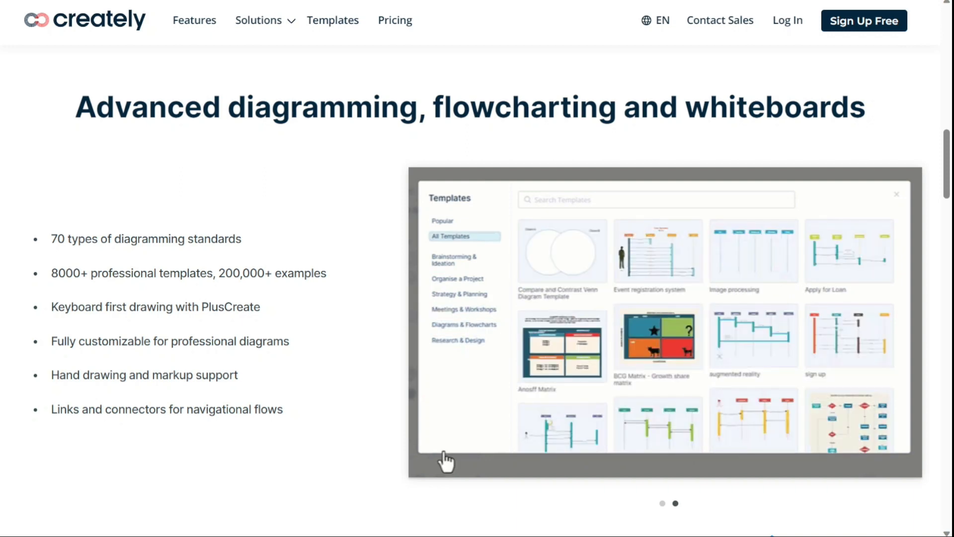
mouse_move(447, 269)
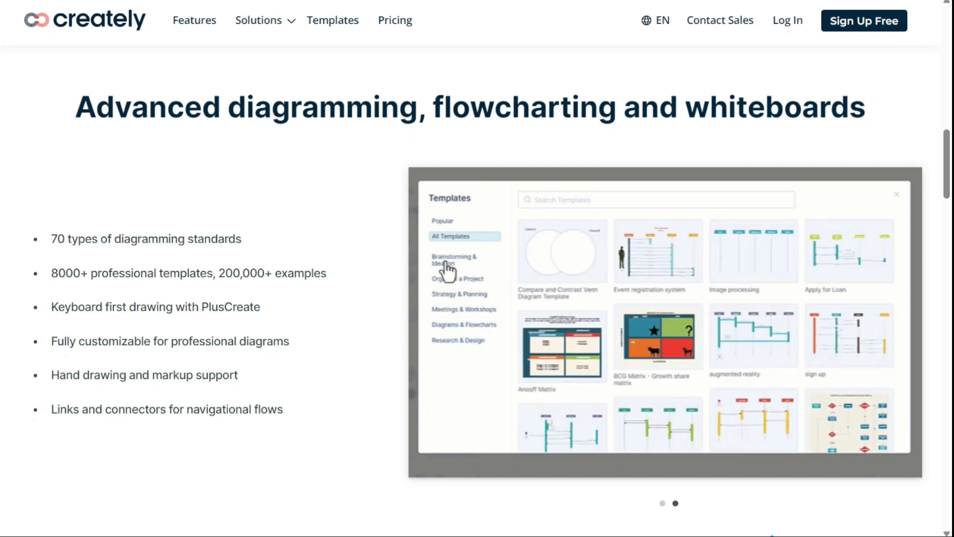
click(459, 294)
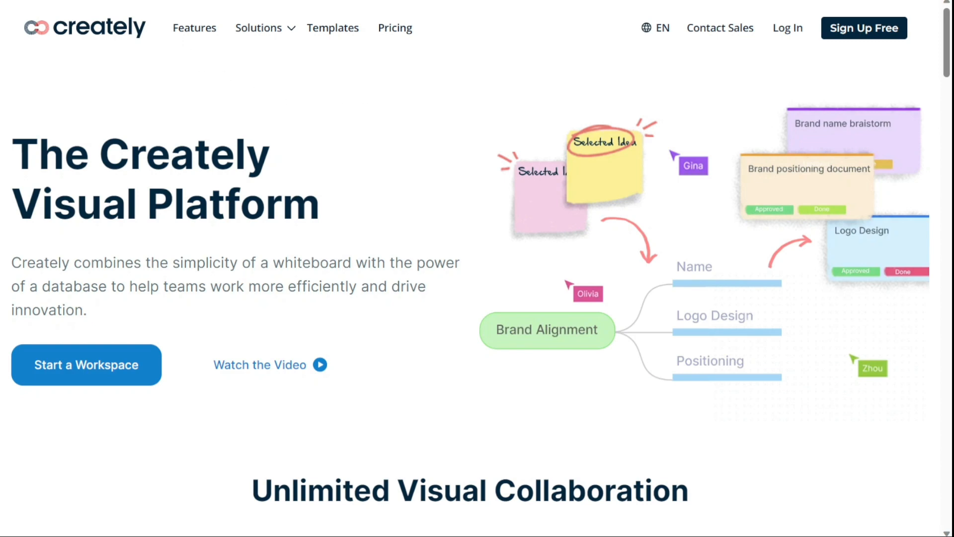
Step: Open the Tasks draft from Lucid Recent Documents
click(87, 365)
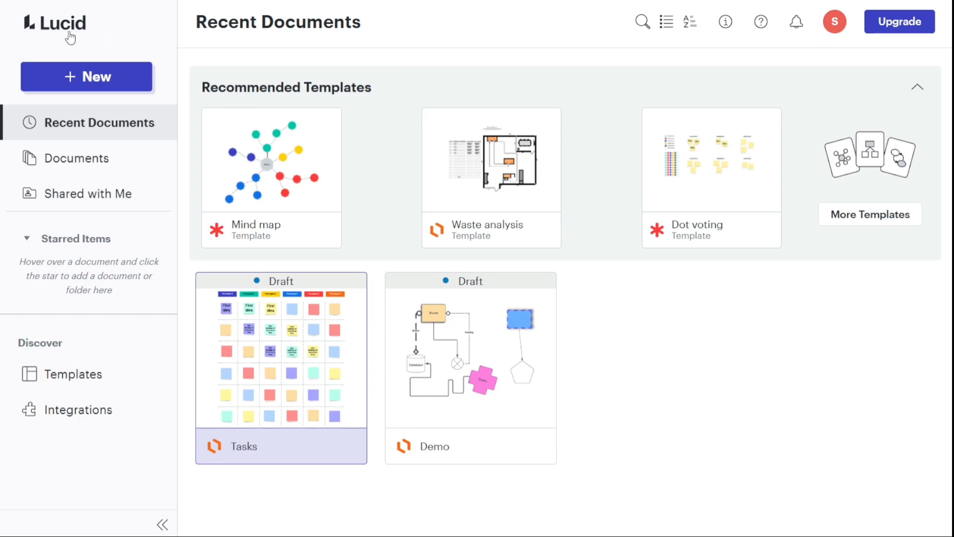
click(54, 25)
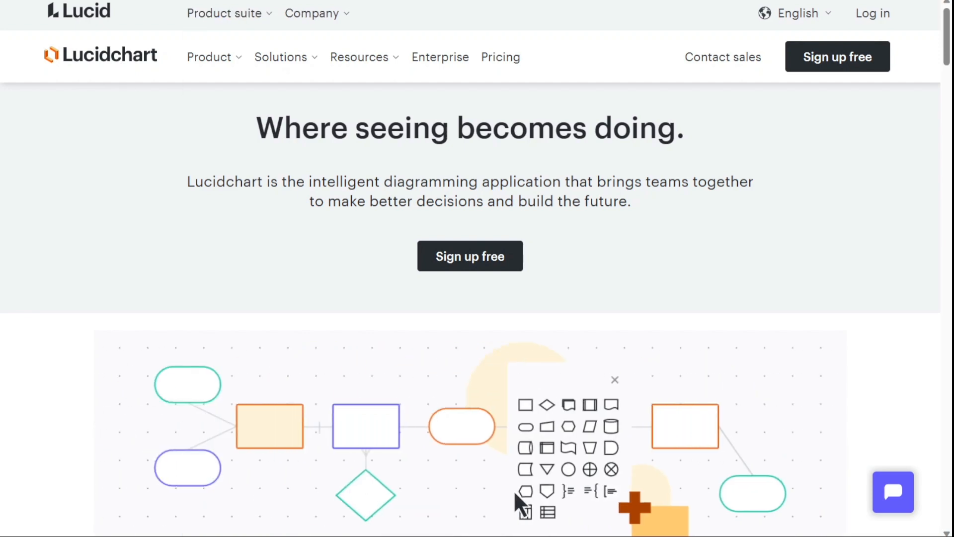
mouse_move(528, 440)
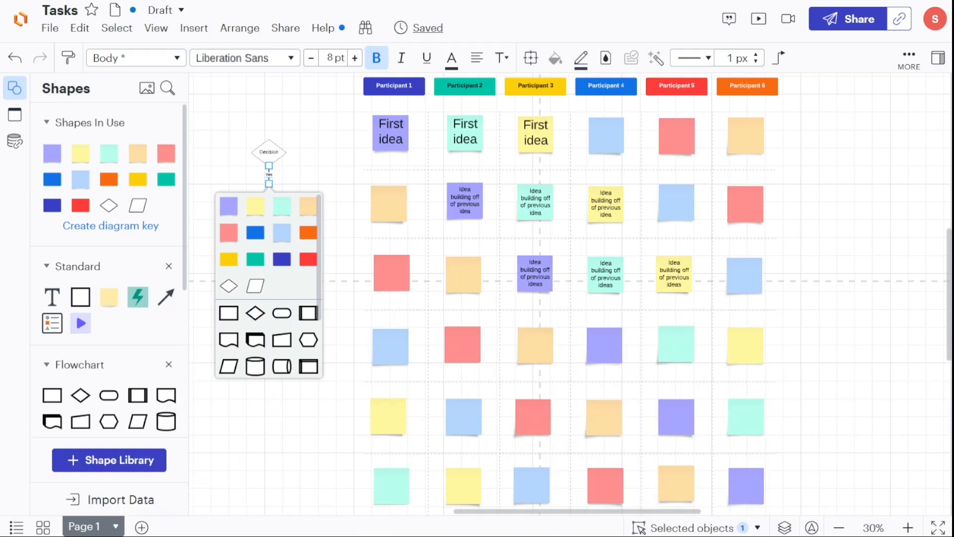
mouse_move(255, 92)
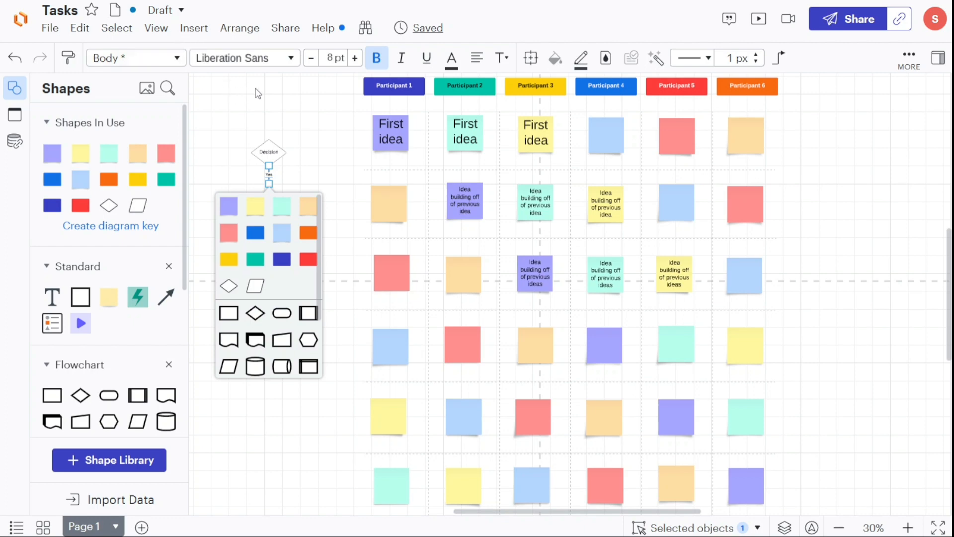
mouse_move(268, 176)
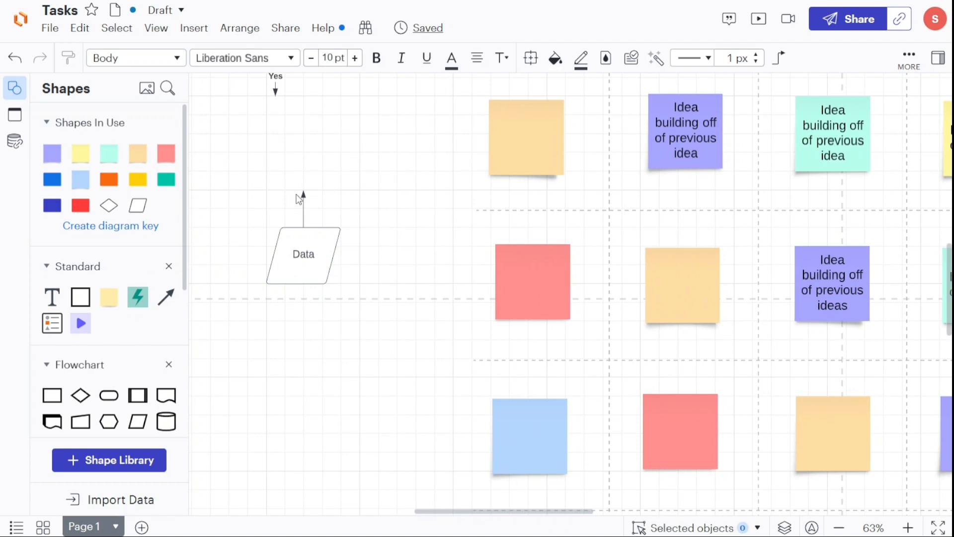
Step: Inspect the arrowhead options of the Data shape's connector, then open the Lucidchart plan comparison
click(303, 209)
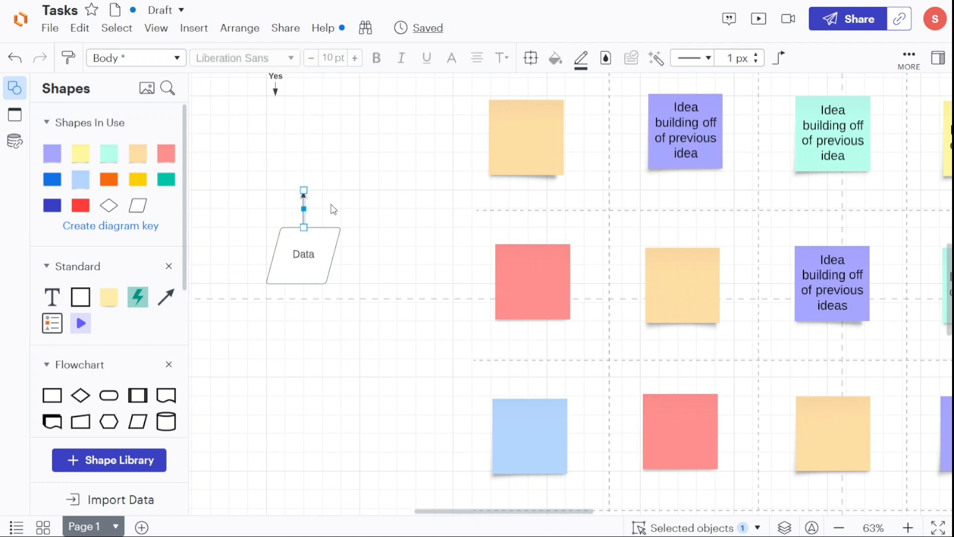
mouse_move(357, 177)
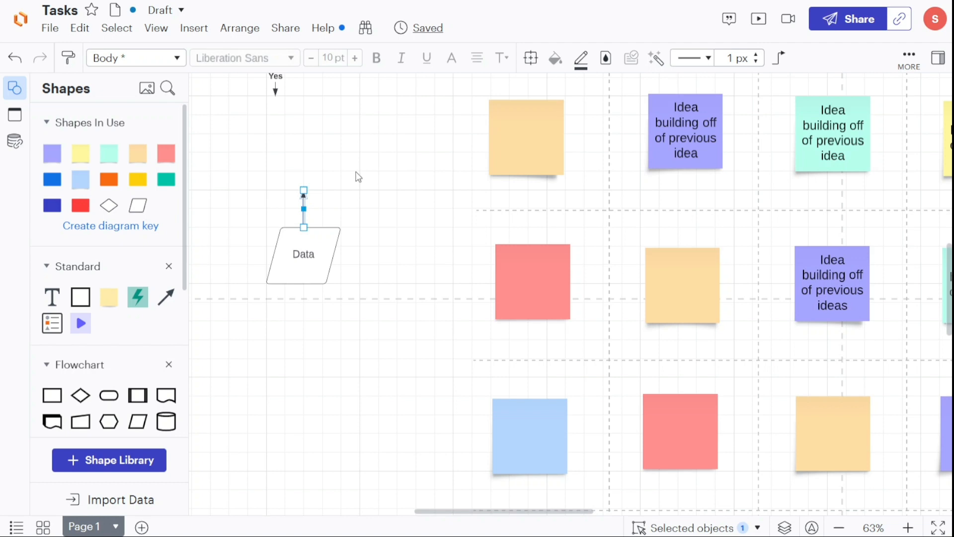
click(692, 57)
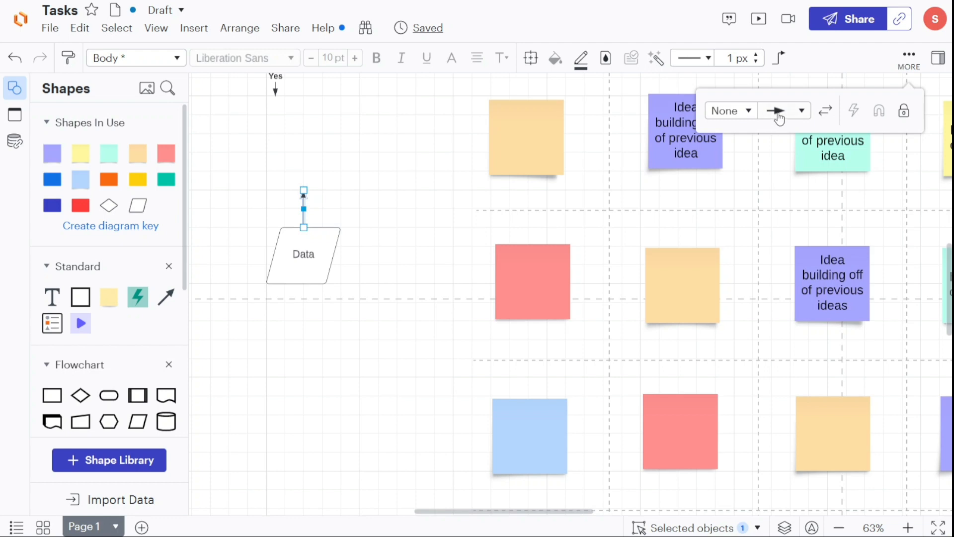
click(801, 110)
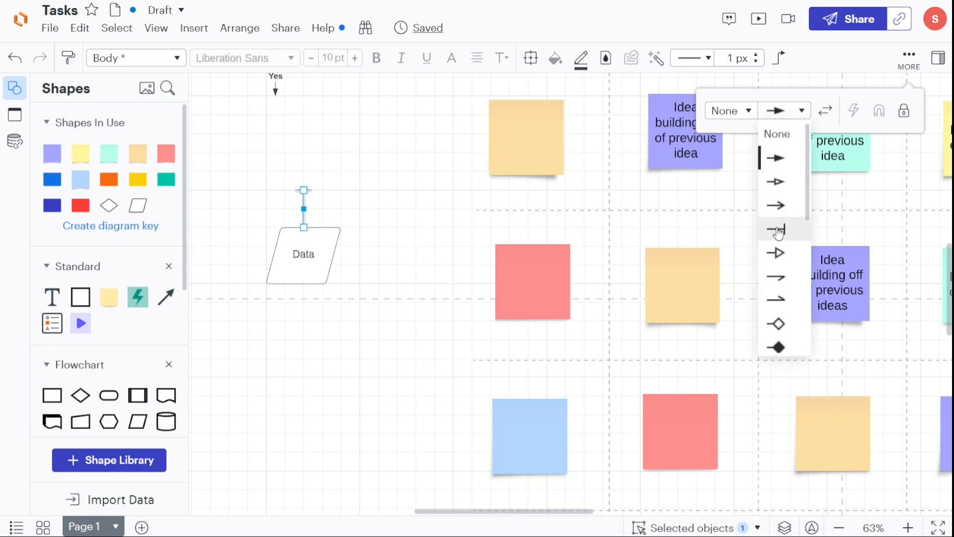
click(776, 229)
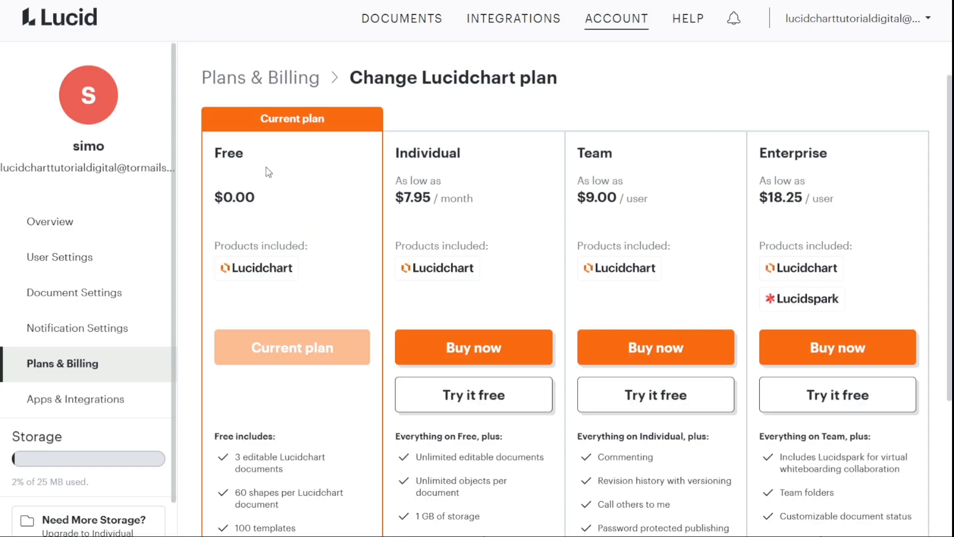
mouse_move(260, 78)
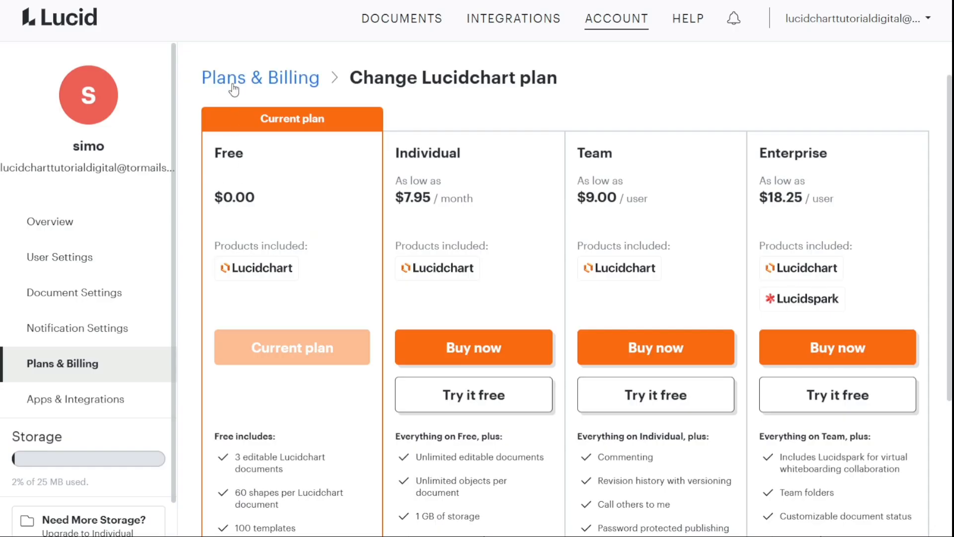
mouse_move(173, 15)
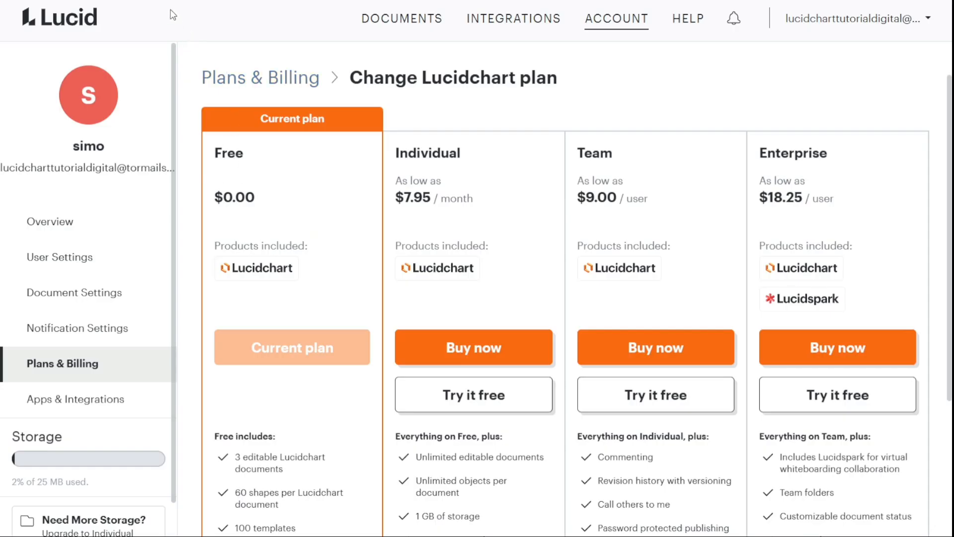
mouse_move(255, 35)
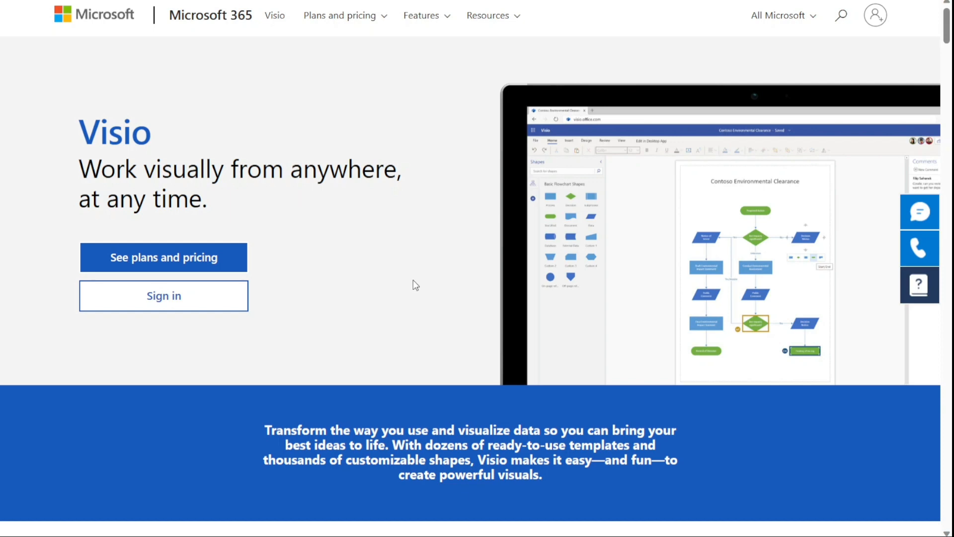
mouse_move(769, 442)
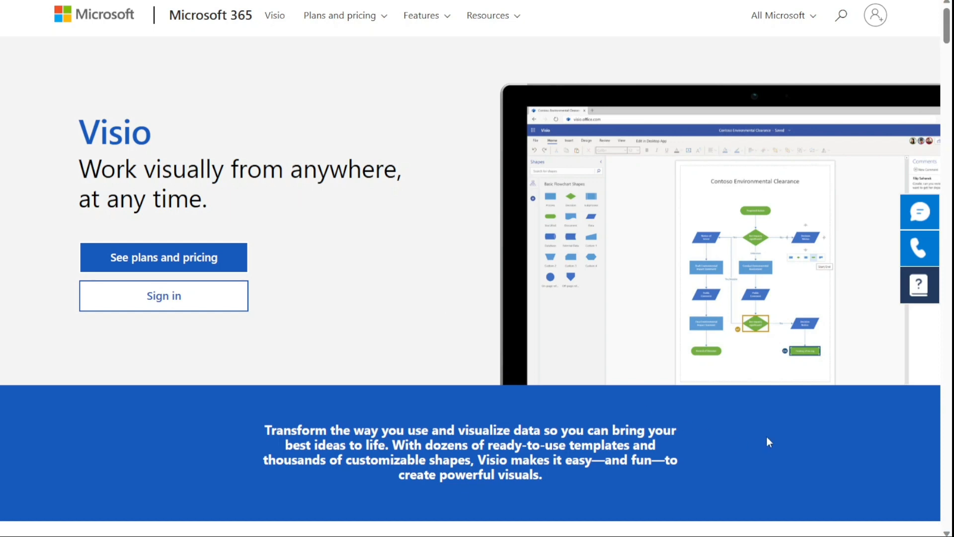